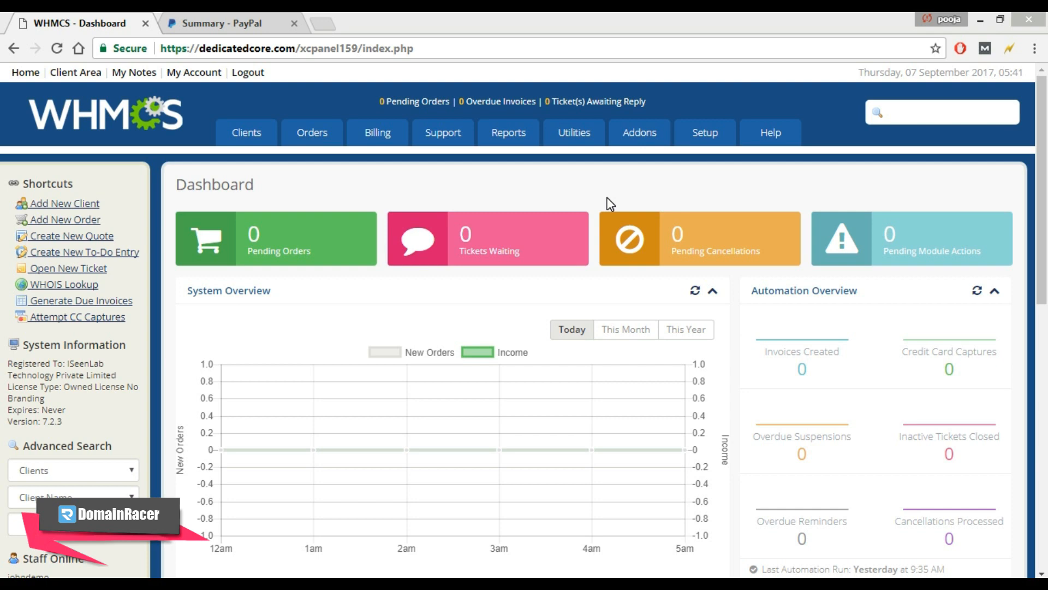
Open the Setup menu from the WHMCS admin dashboard to reach the payment settings
click(615, 197)
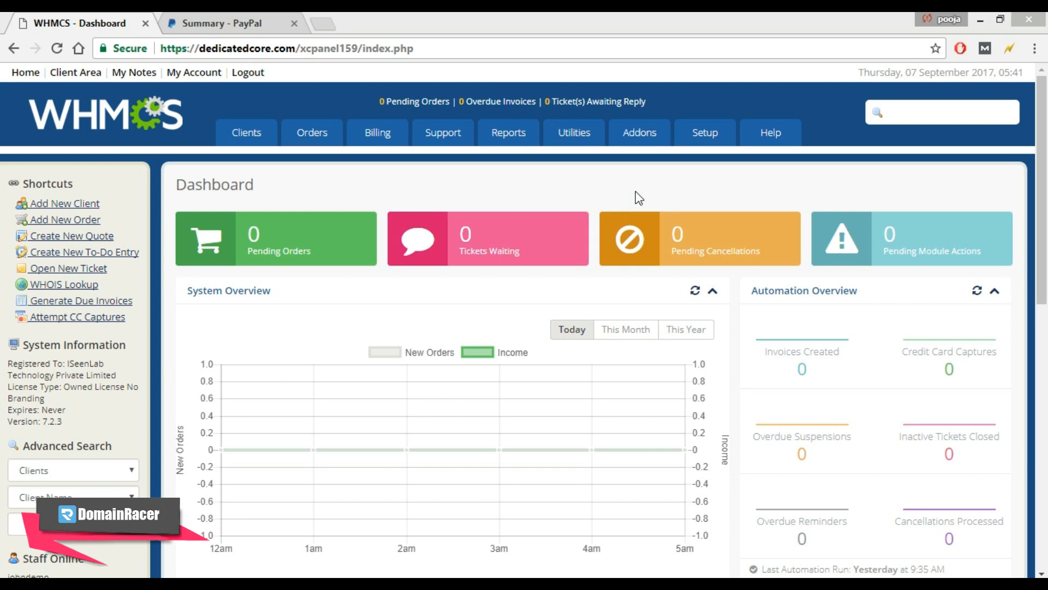
click(704, 131)
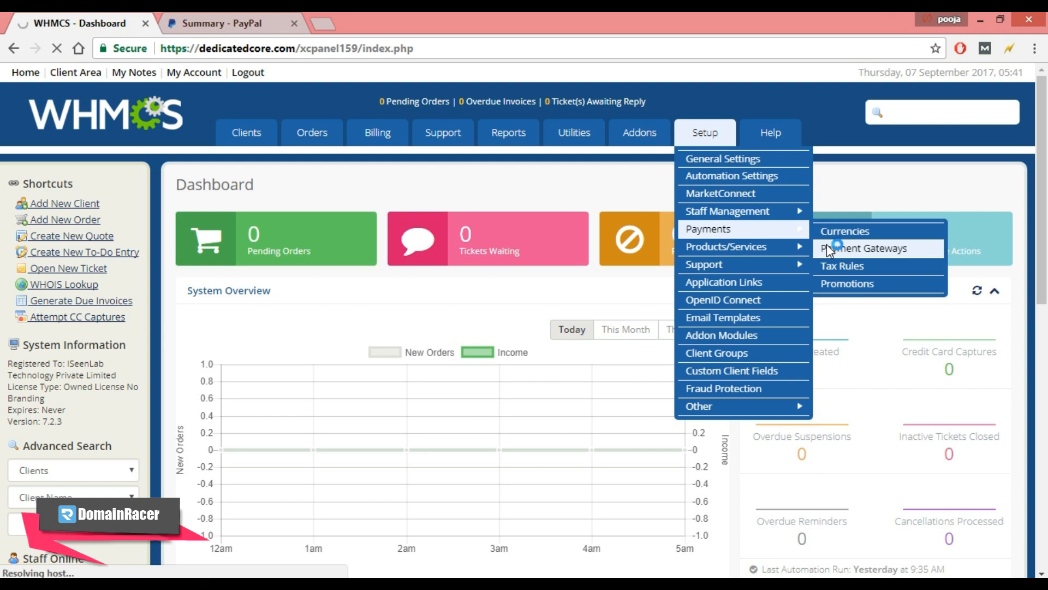
Open Payment Gateways, switch to All Payment Gateways, and scroll through the list
click(863, 247)
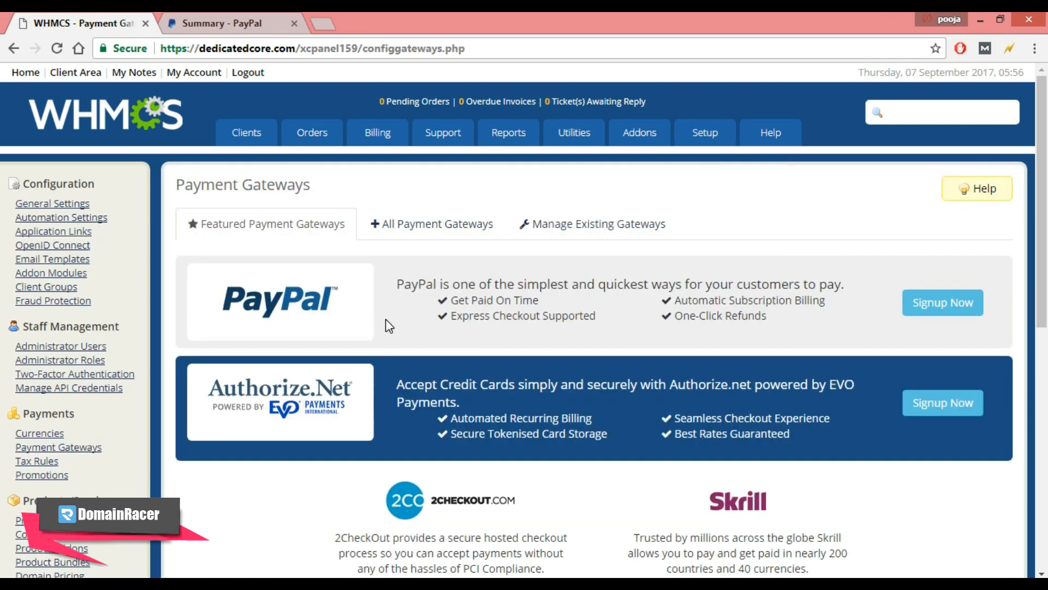
mouse_move(399, 310)
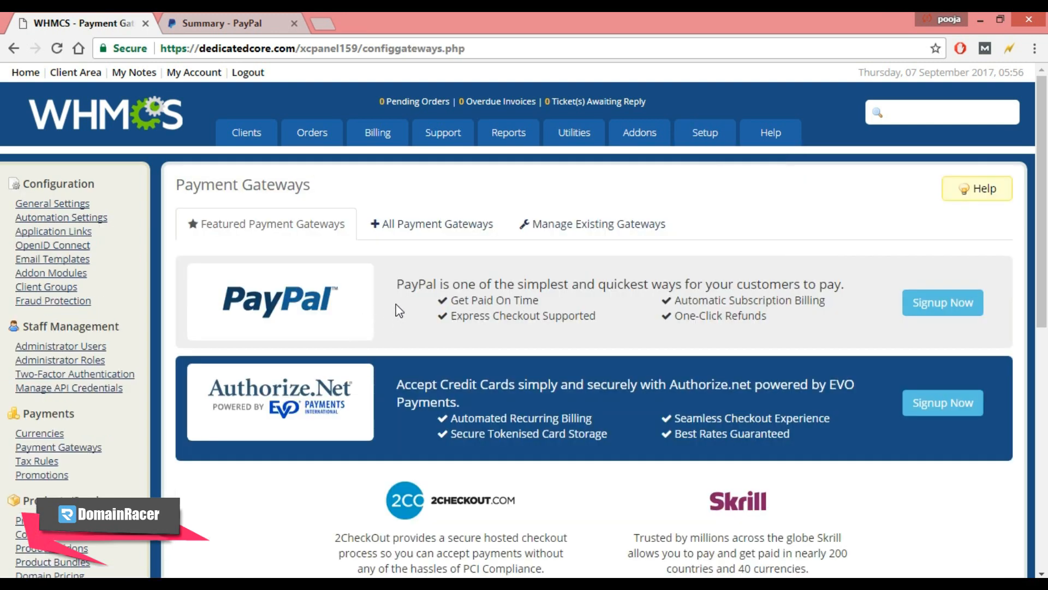
click(431, 223)
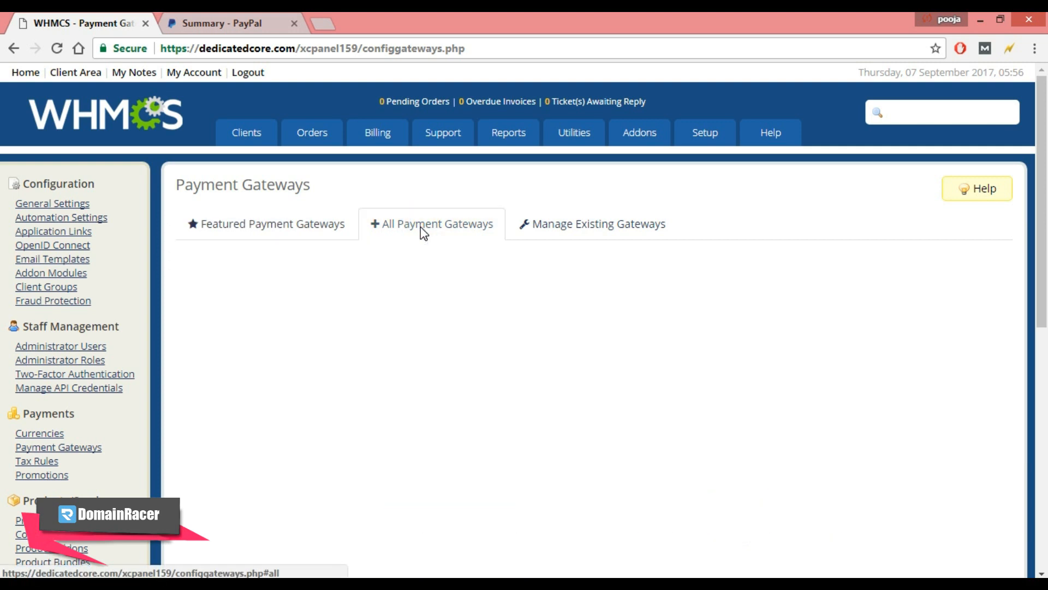
click(431, 223)
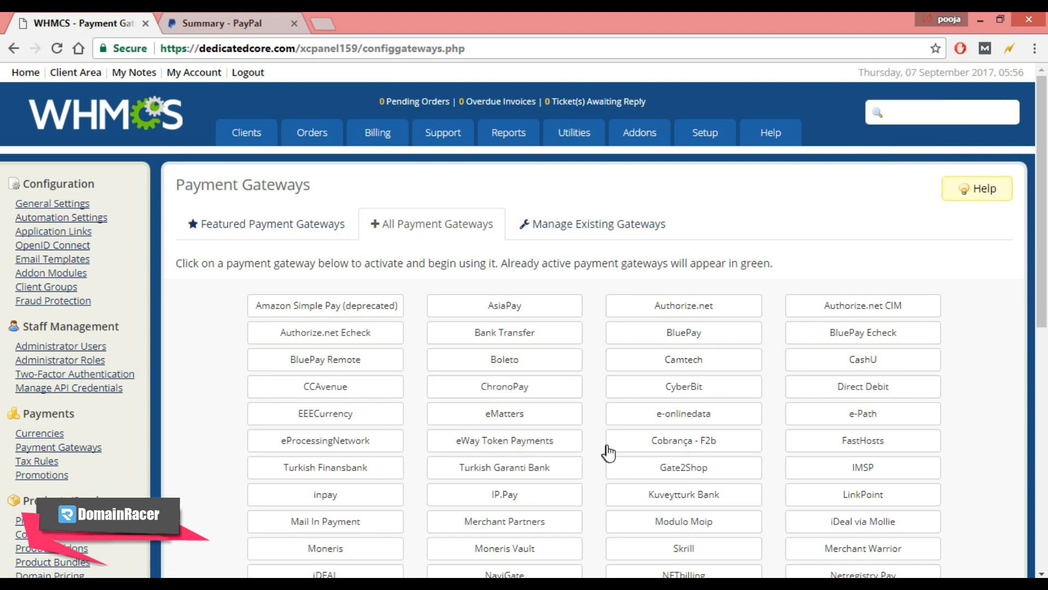
mouse_move(629, 449)
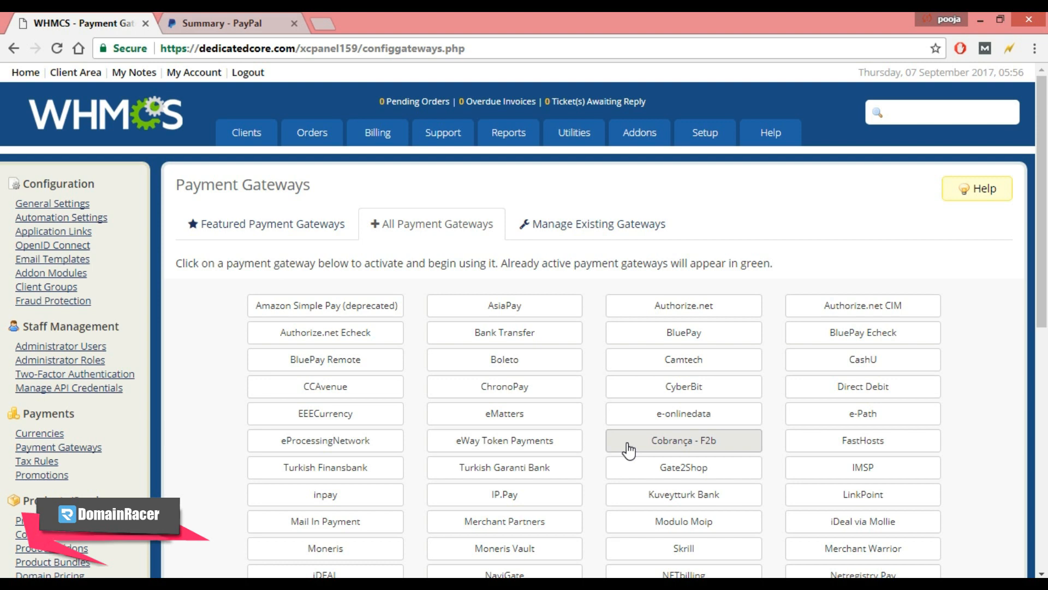
scroll(down, 3)
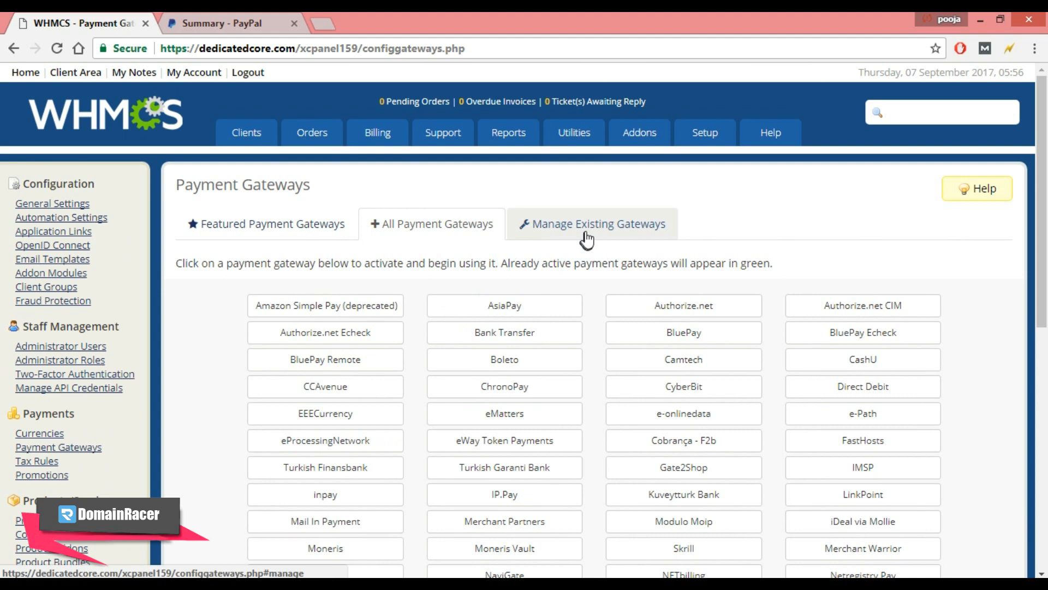
click(592, 223)
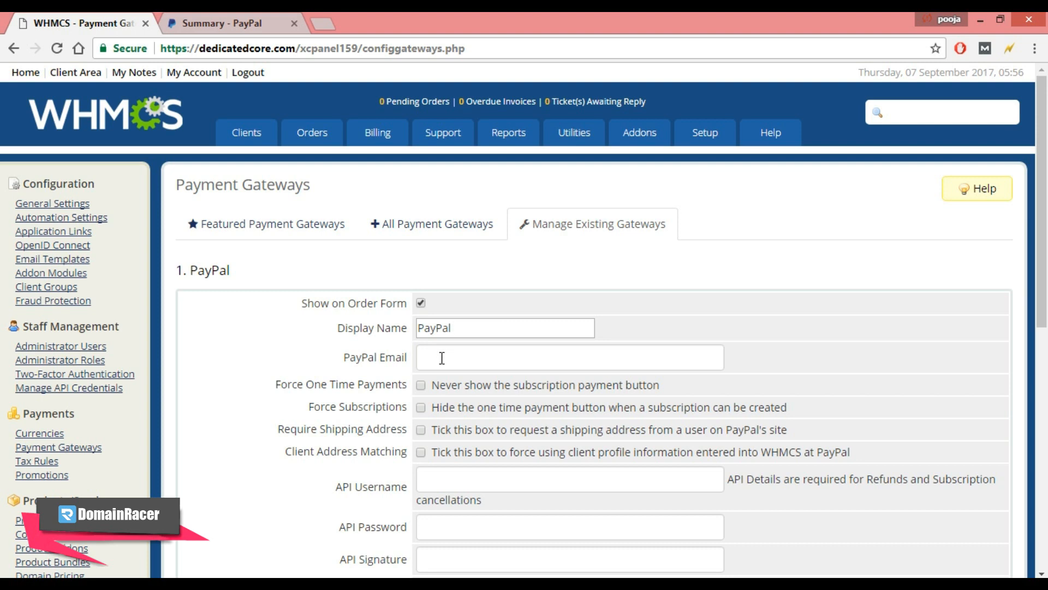
click(569, 357)
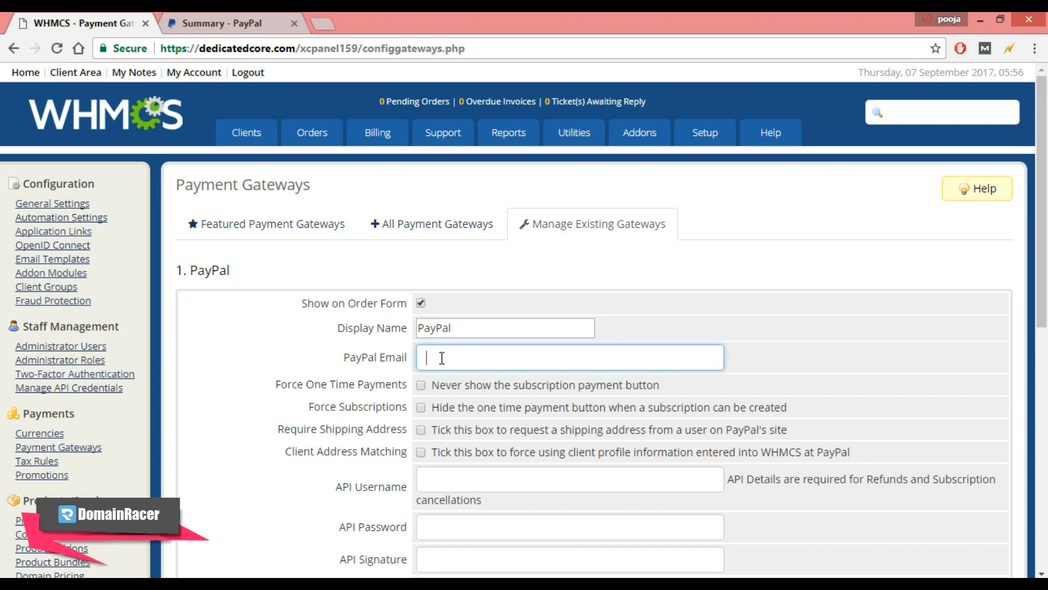
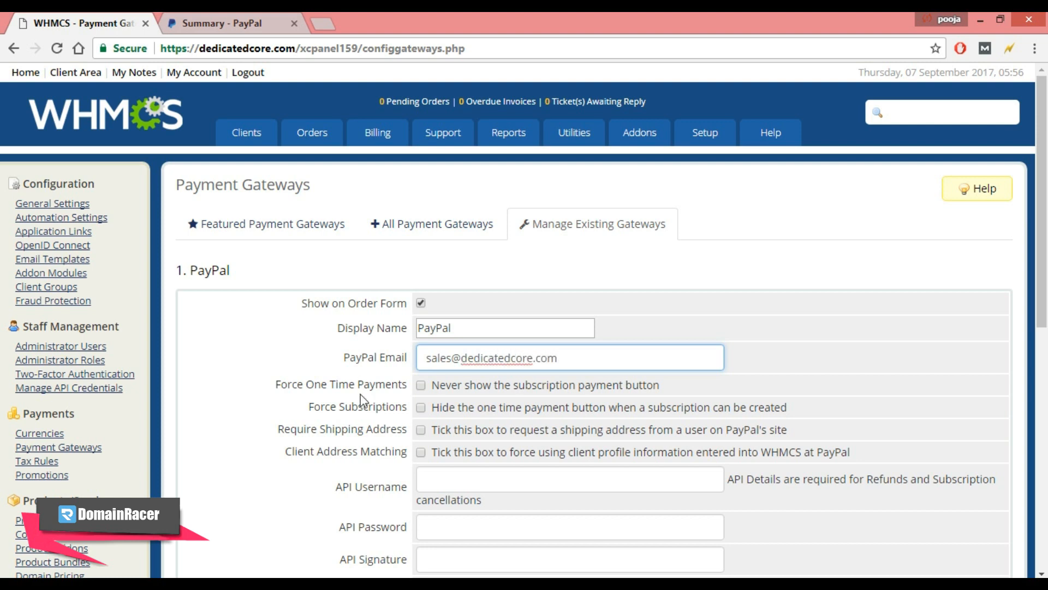
mouse_move(370, 448)
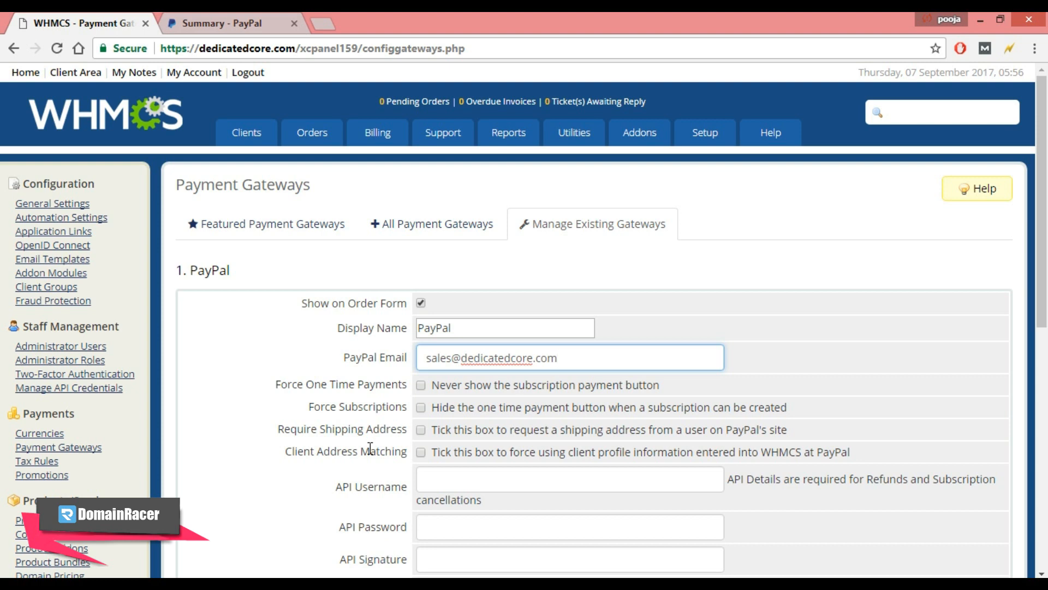
mouse_move(380, 421)
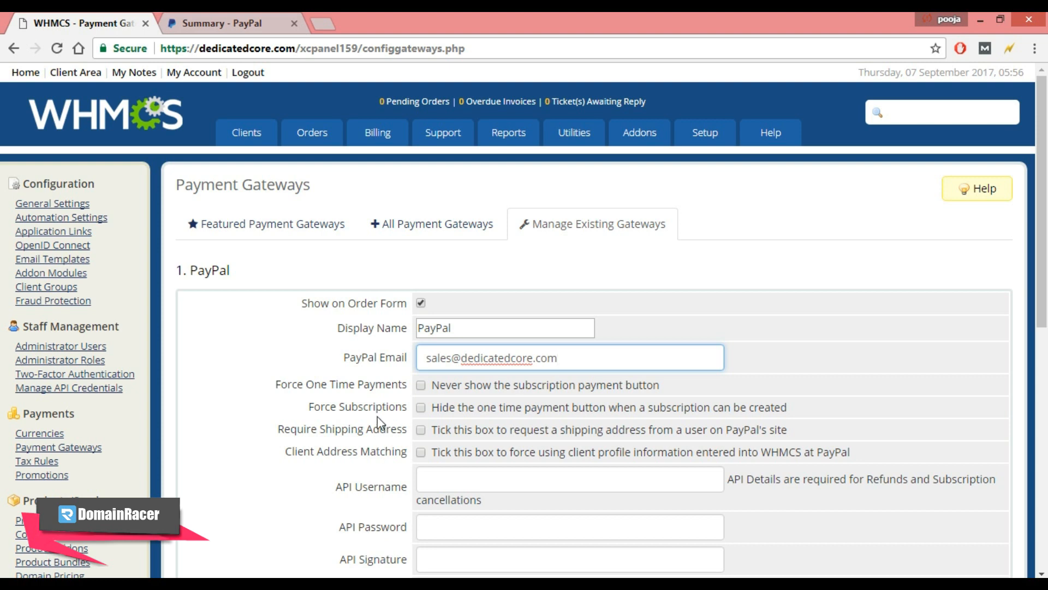
scroll(down, 3)
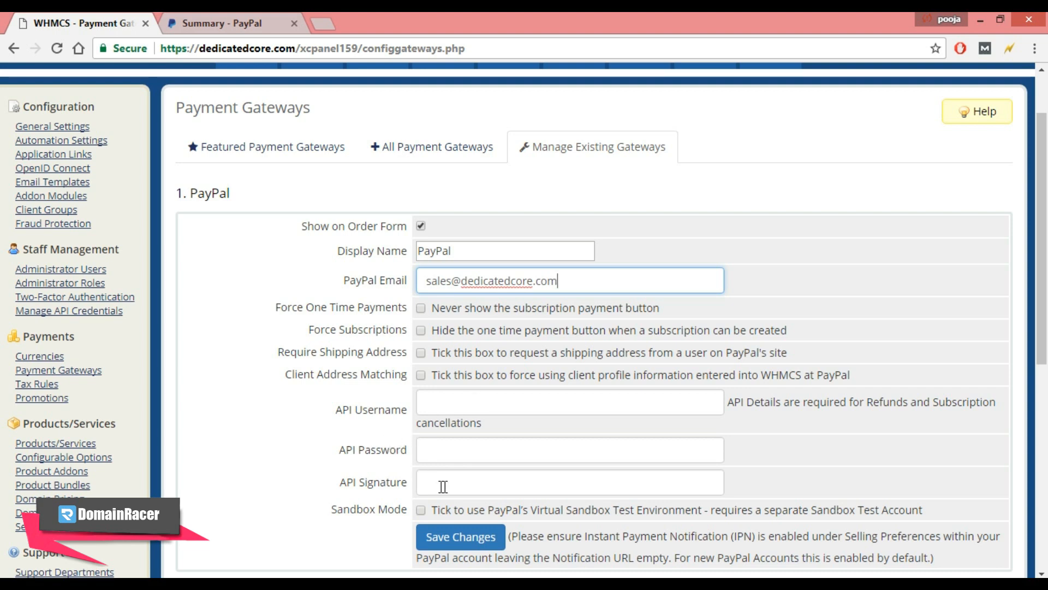
click(231, 23)
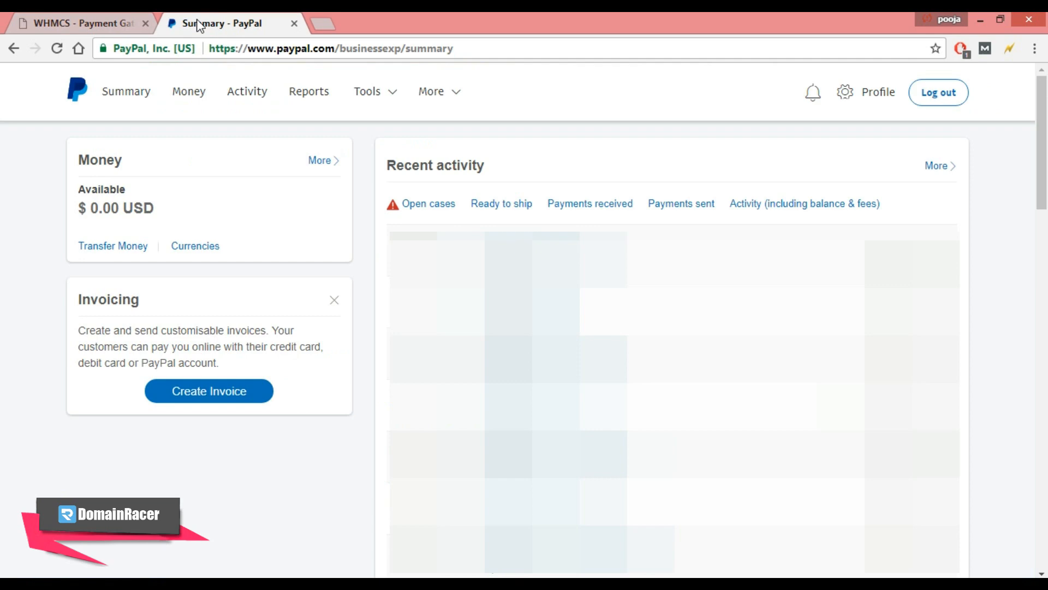
Reveal the API signature credentials through PayPal's business tools, then return to WHMCS
click(366, 92)
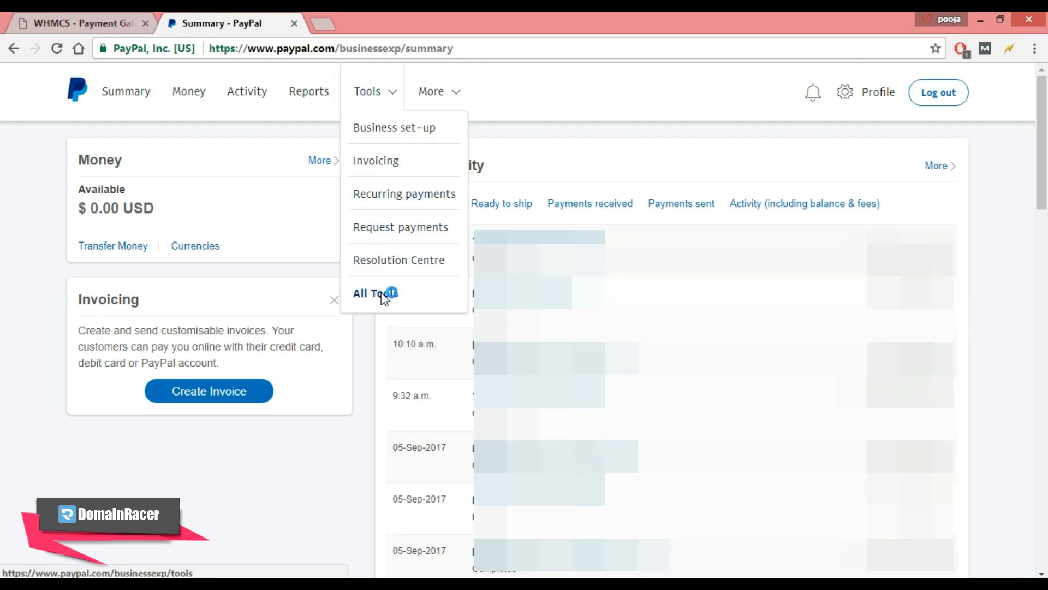
click(375, 292)
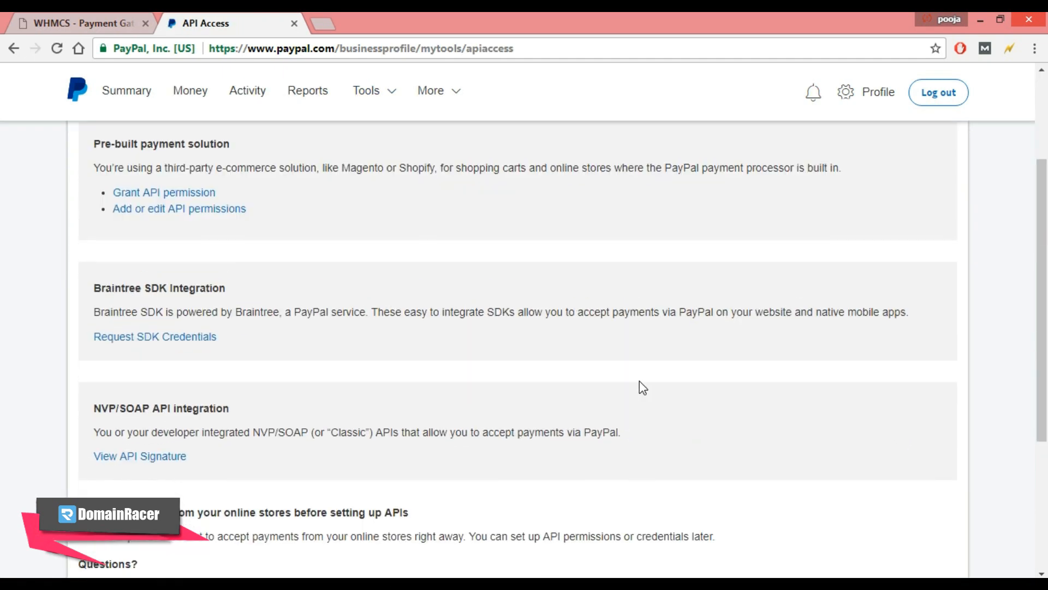
scroll(down, 3)
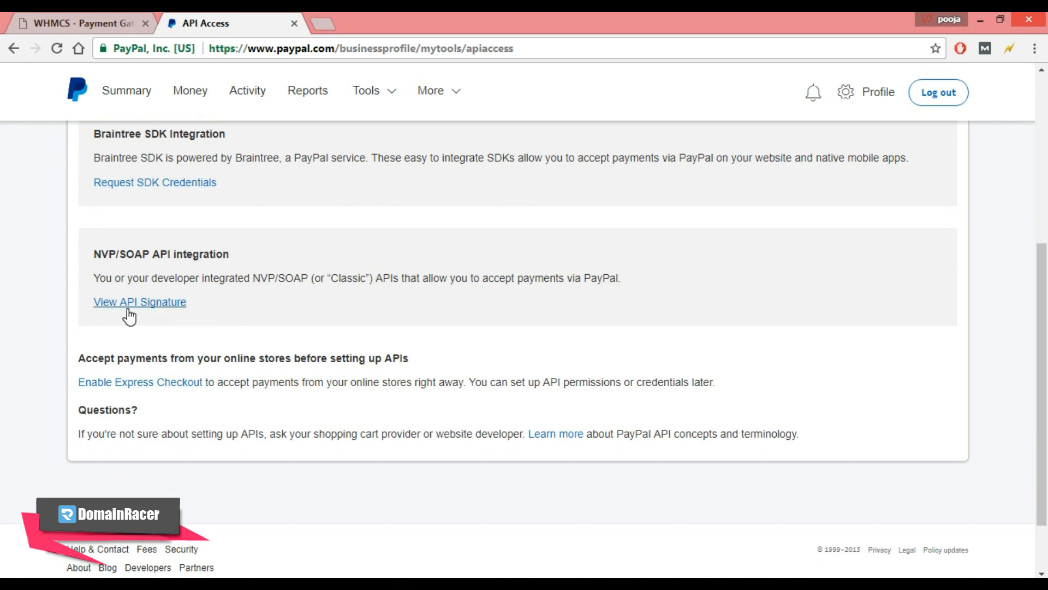
click(140, 302)
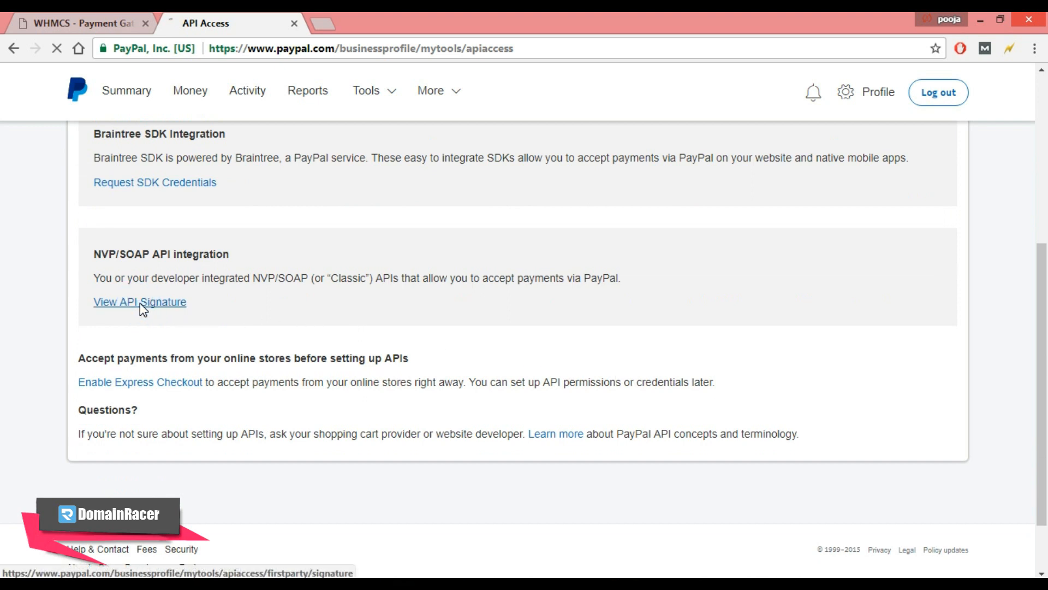
click(139, 302)
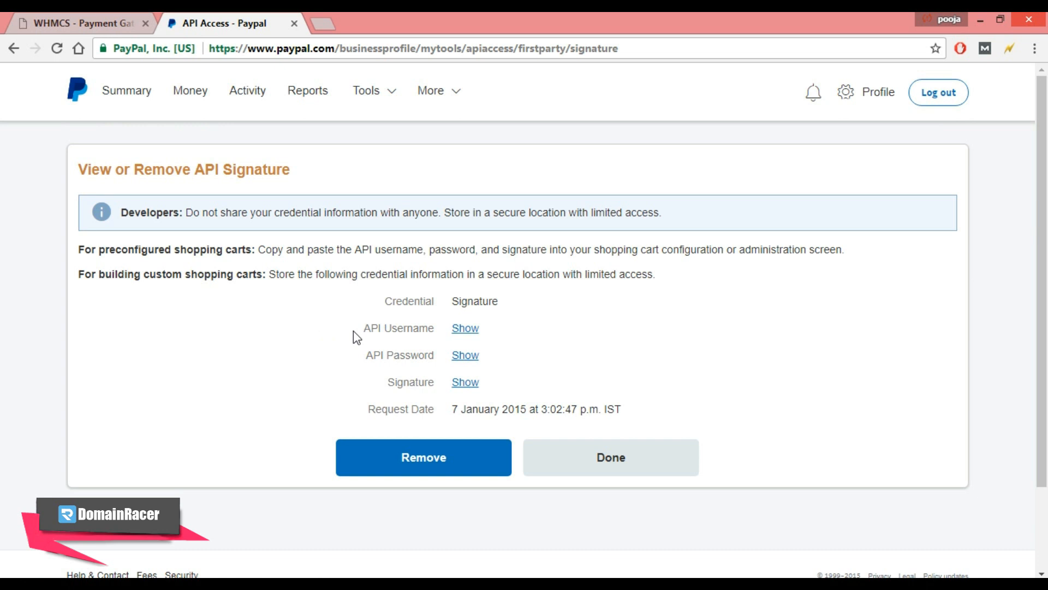
mouse_move(348, 384)
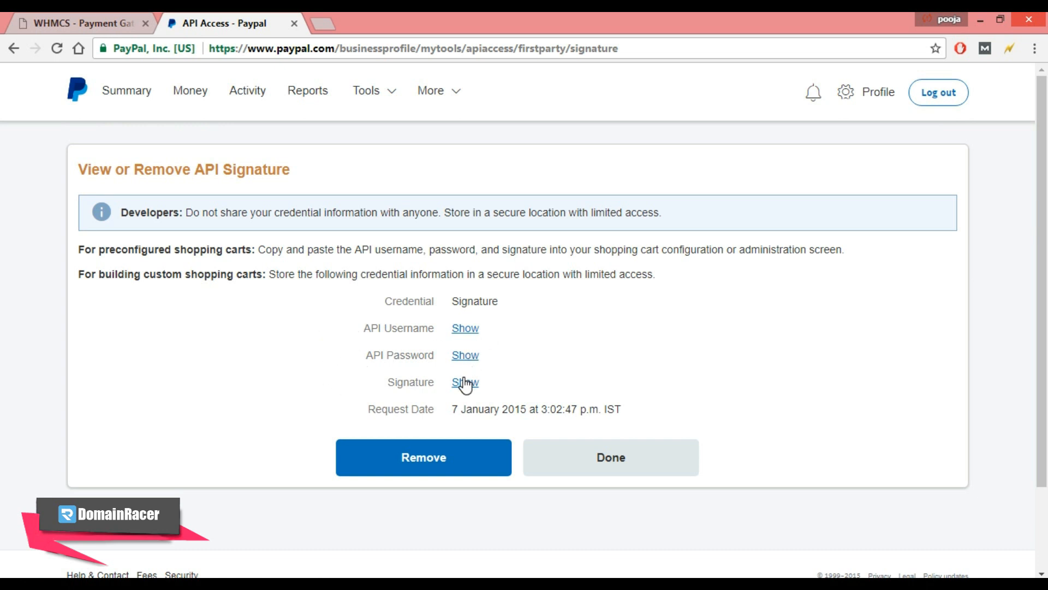
click(80, 23)
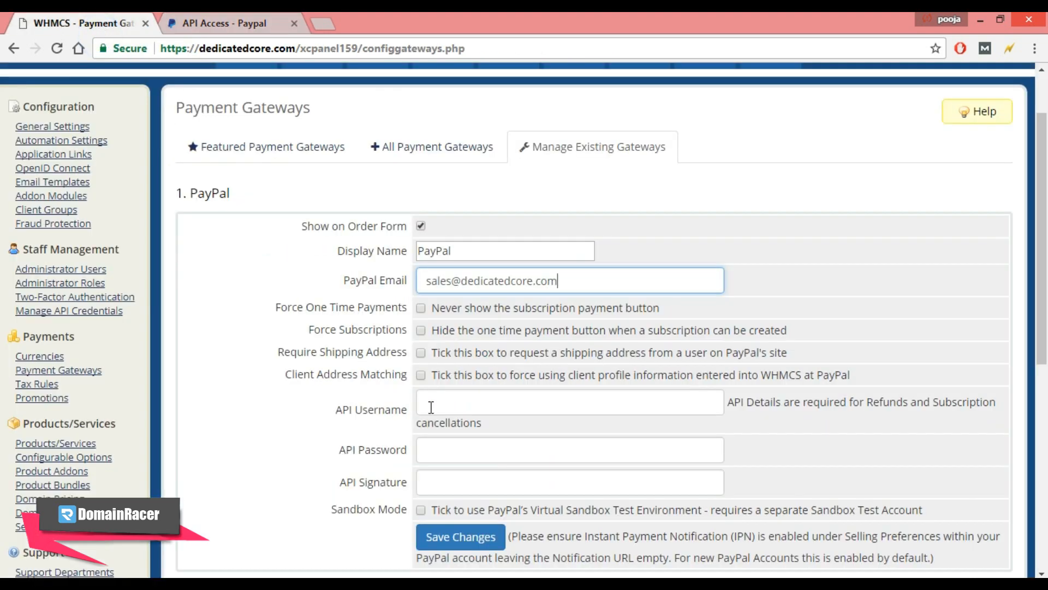
mouse_move(414, 418)
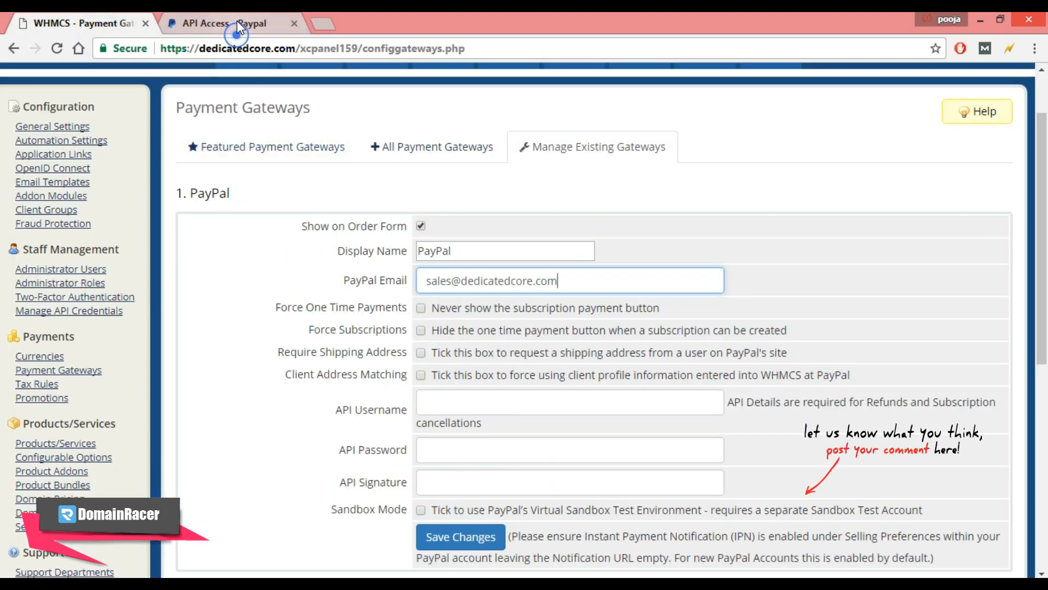
Enter the PayPal API username, password and signature, enable Sandbox Mode, and save
click(568, 481)
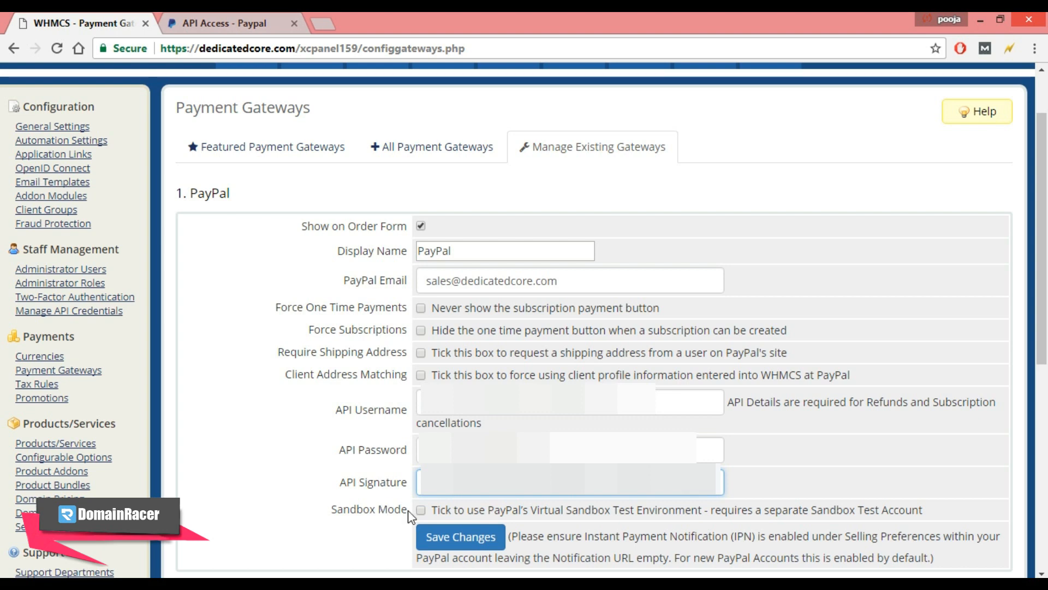
click(420, 509)
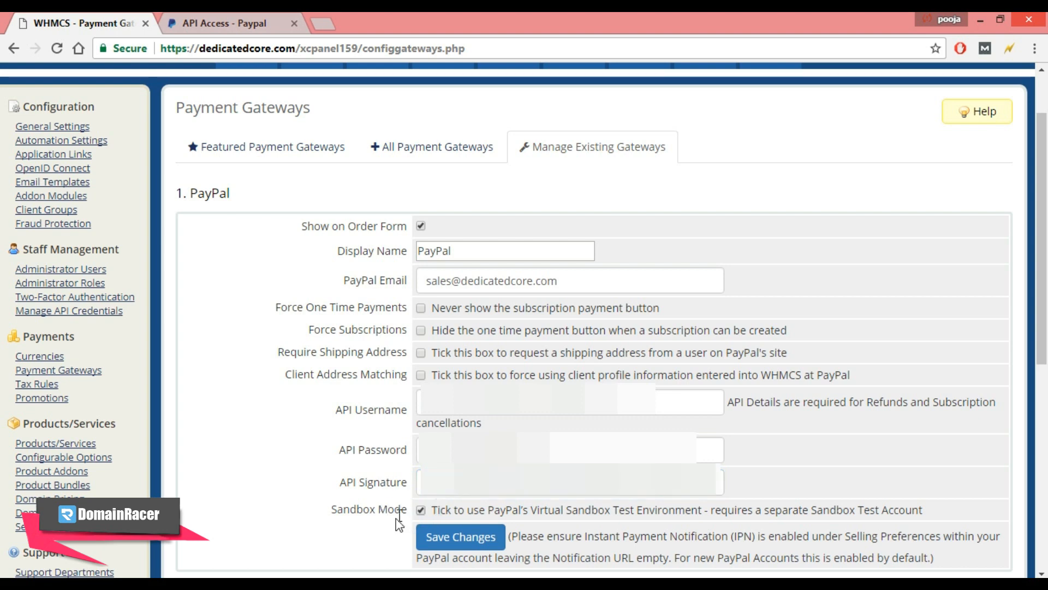
click(460, 537)
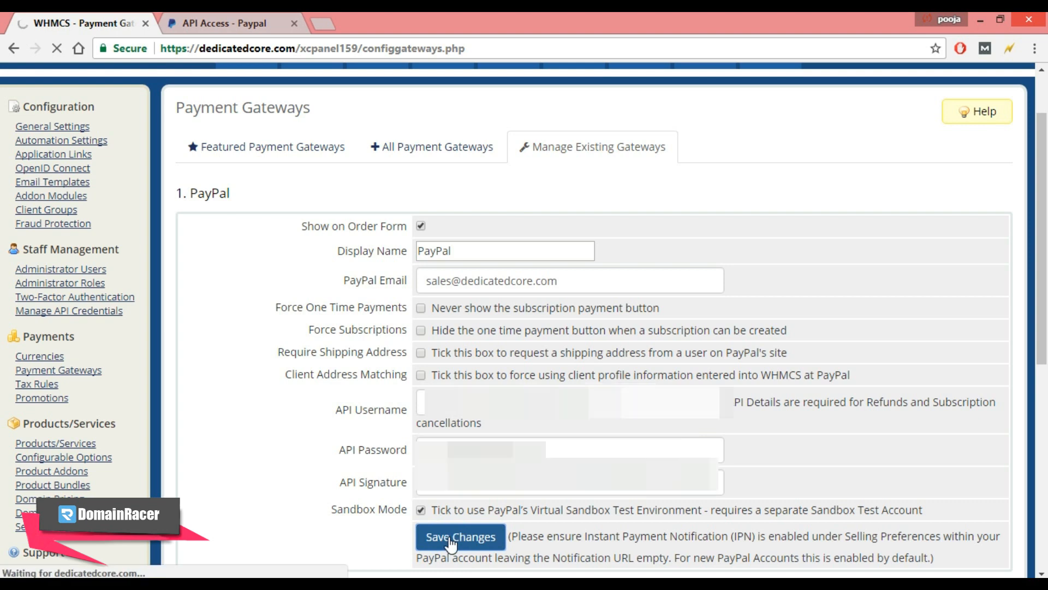
click(460, 537)
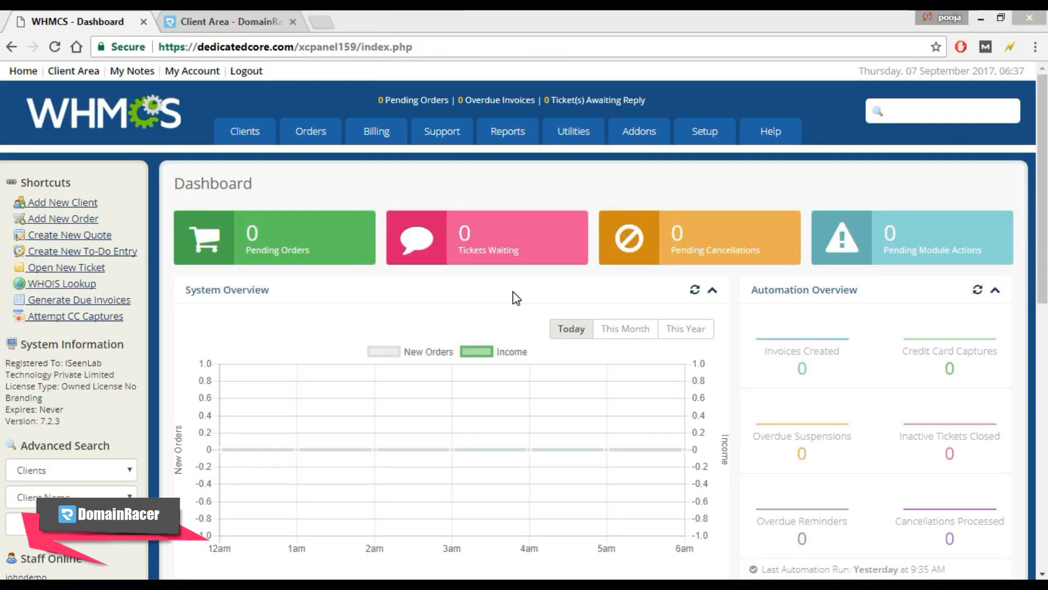
On the Currencies page, enter code EURO, prefix €, suffix EUR, and check Format choices
click(703, 131)
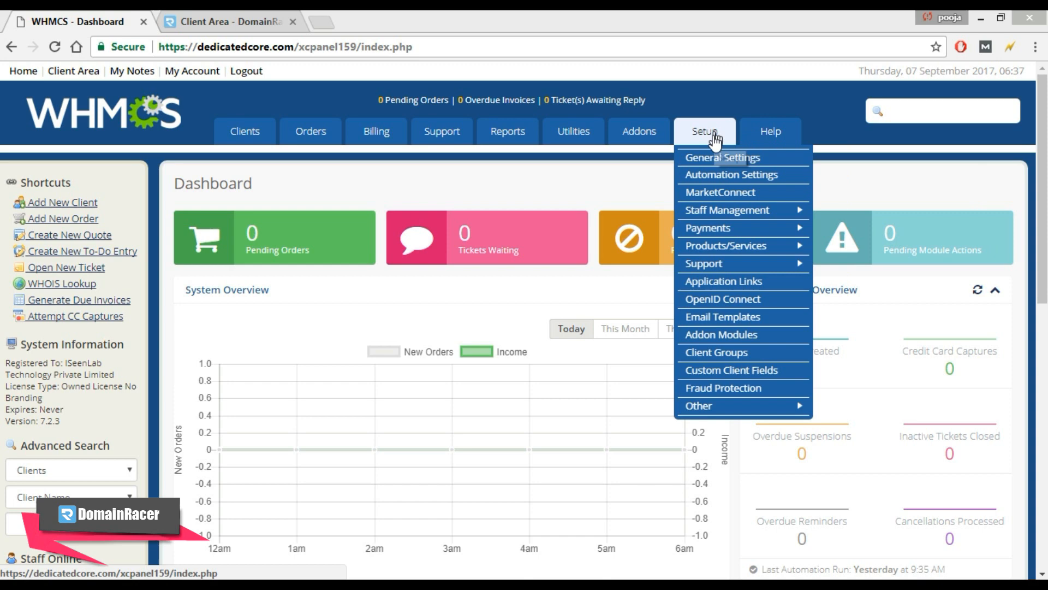
mouse_move(729, 227)
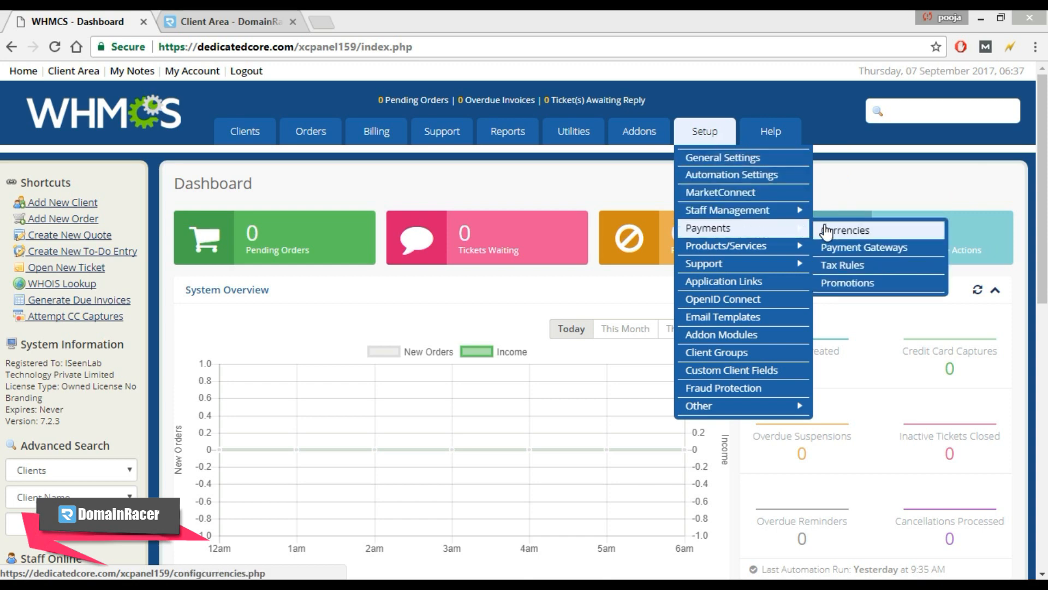
click(845, 229)
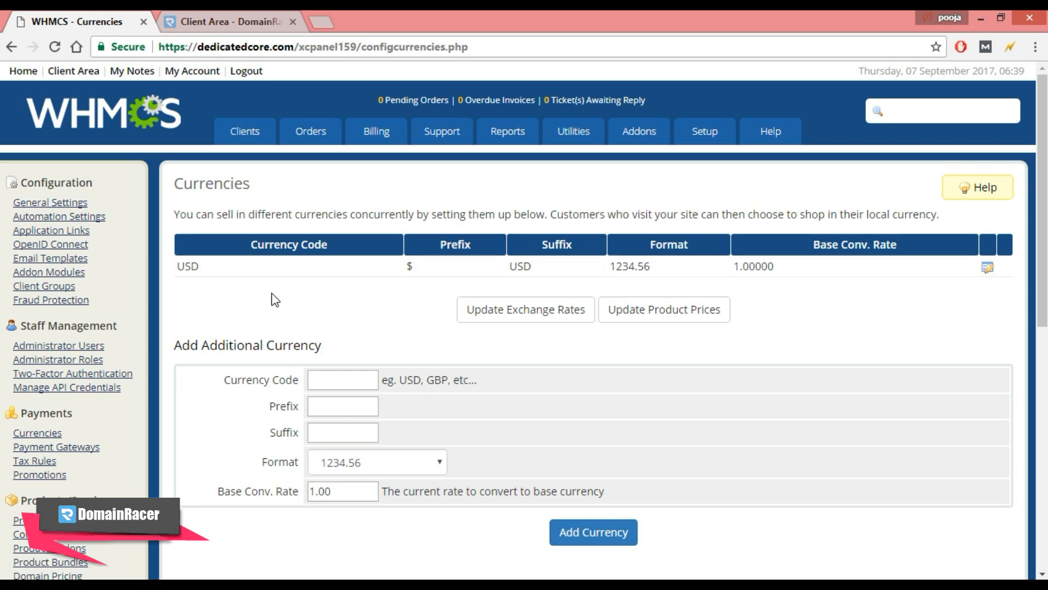
click(342, 380)
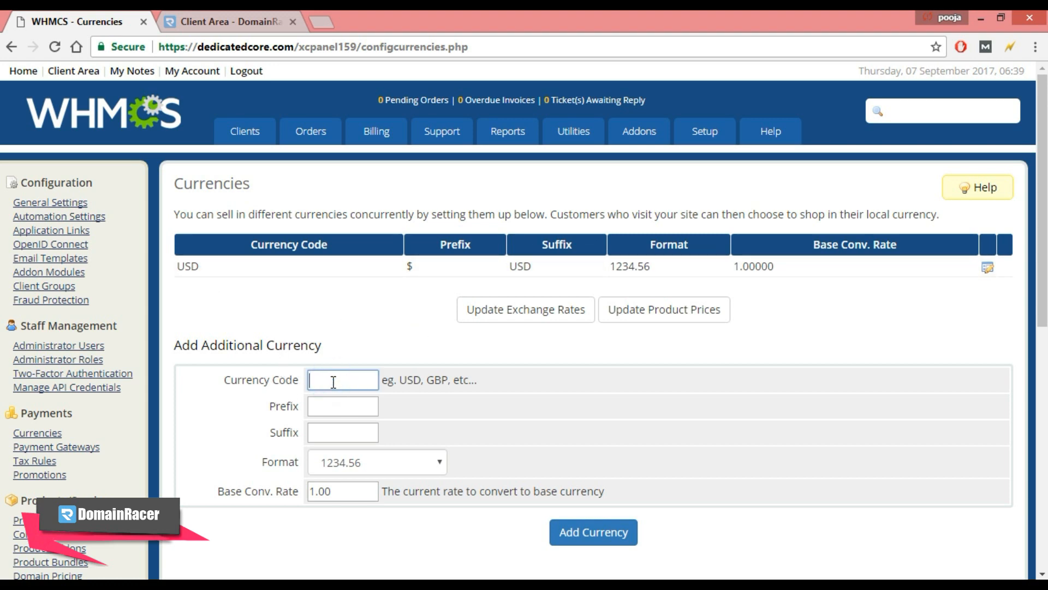
text(EURO)
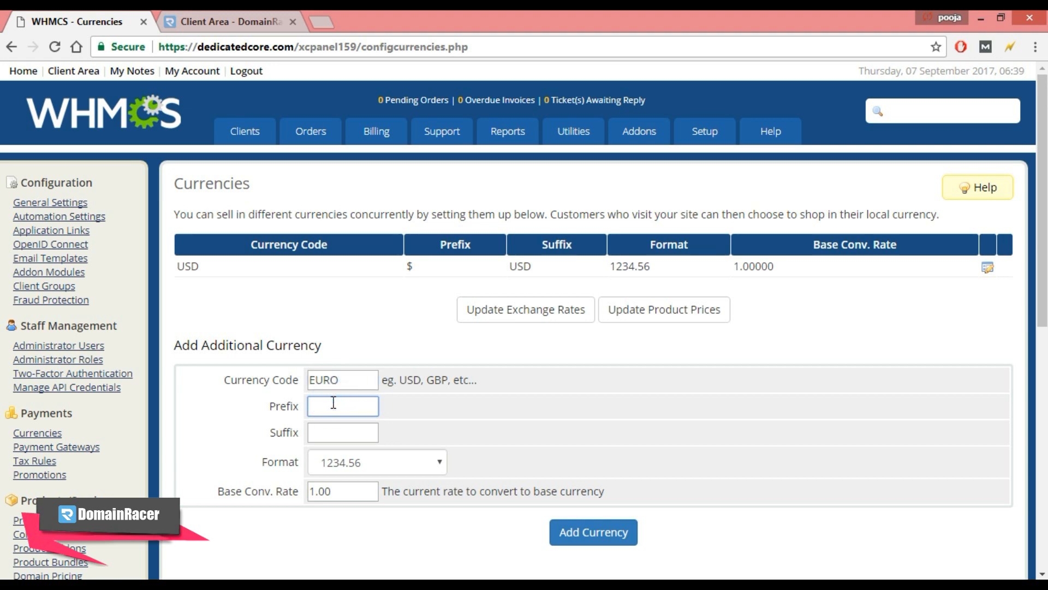
text(€)
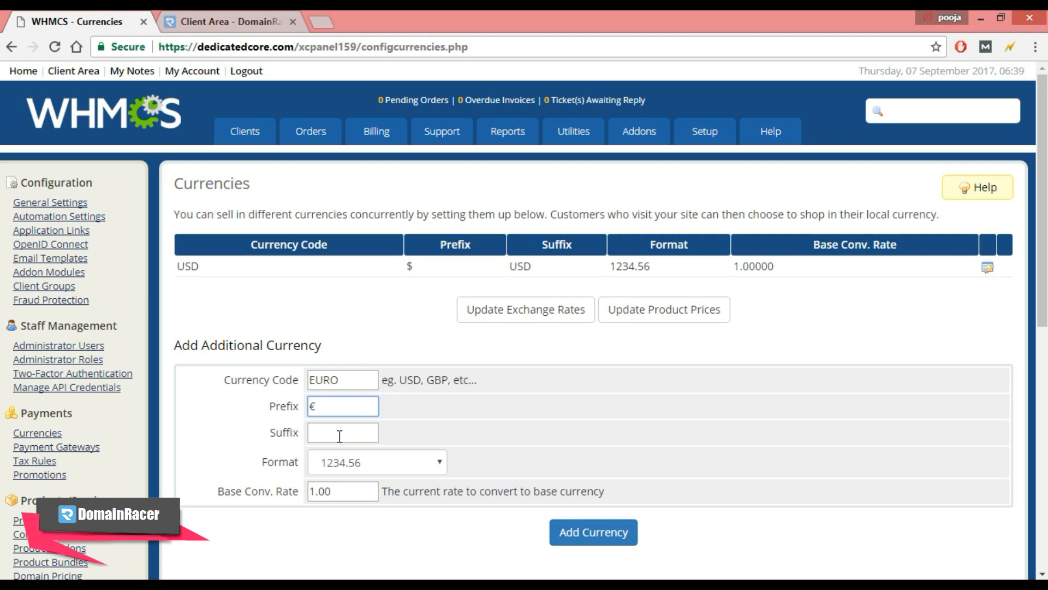
text(E)
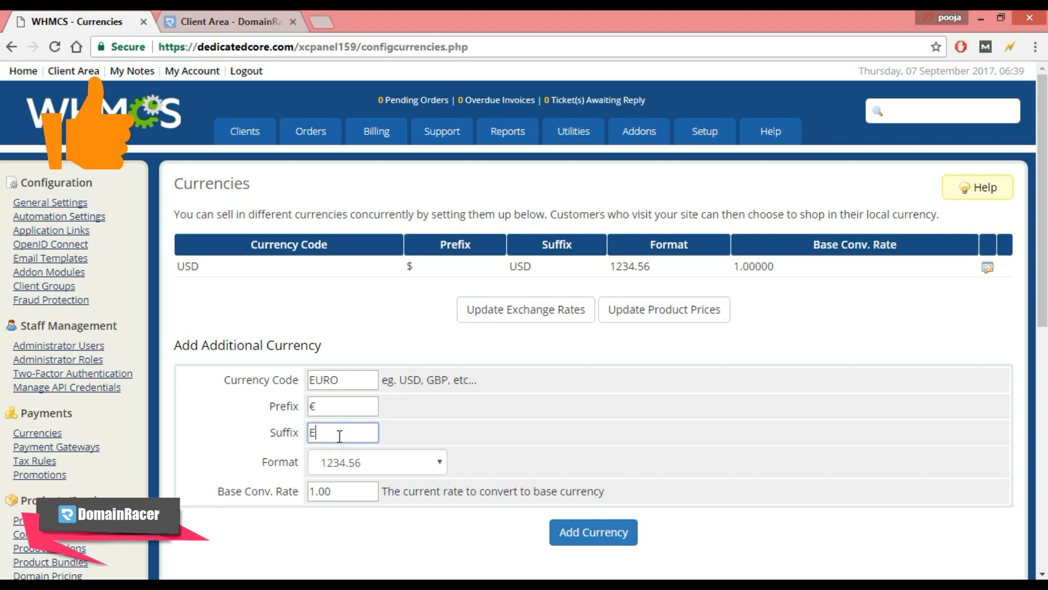
text(UR)
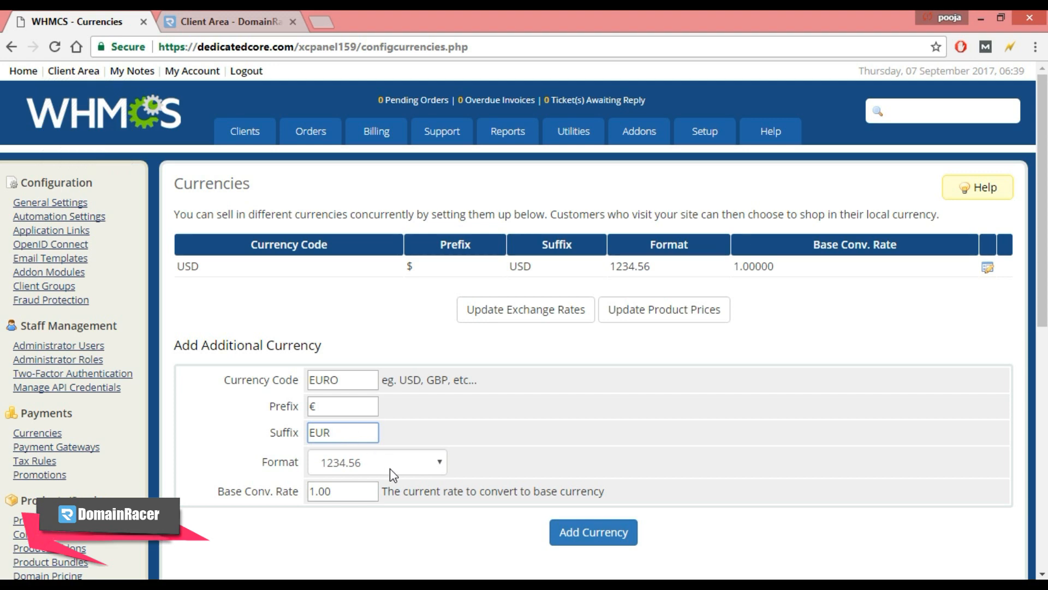
click(376, 462)
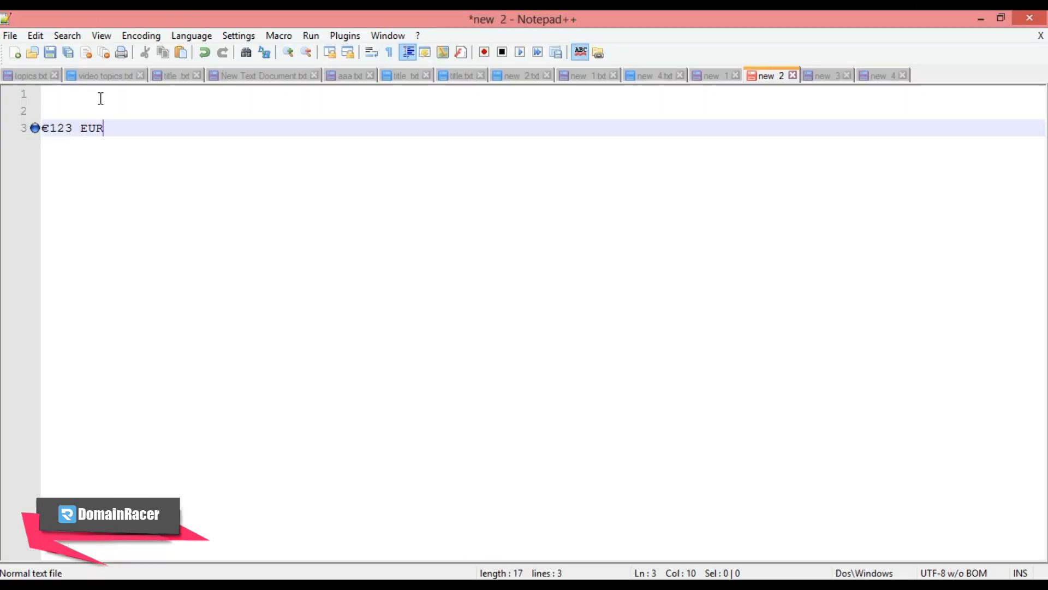
Highlight the €123 EUR sample in Notepad++ and return to the browser
click(47, 143)
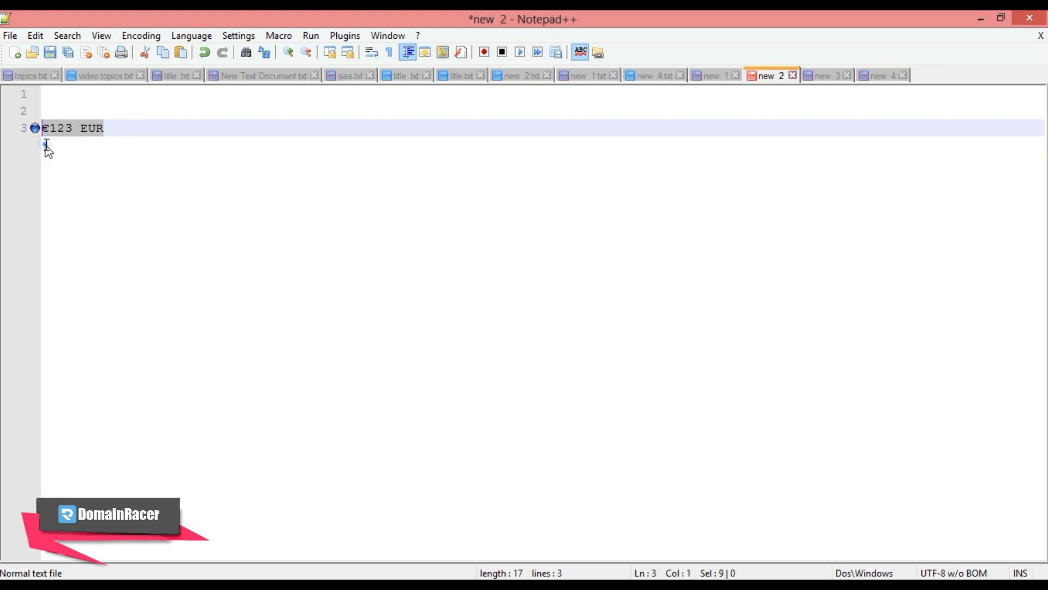
click(102, 127)
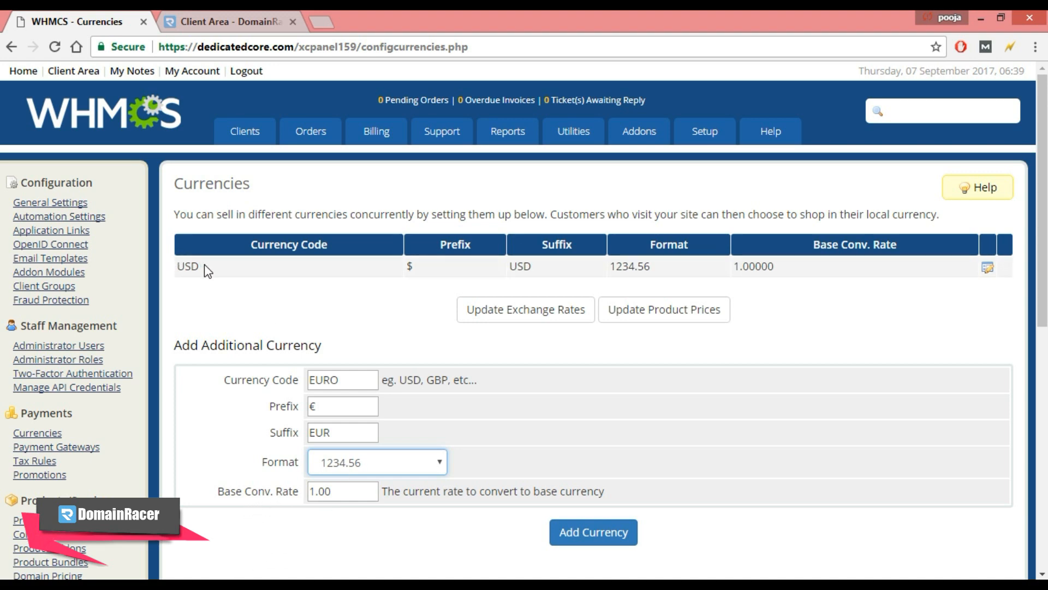
mouse_move(789, 274)
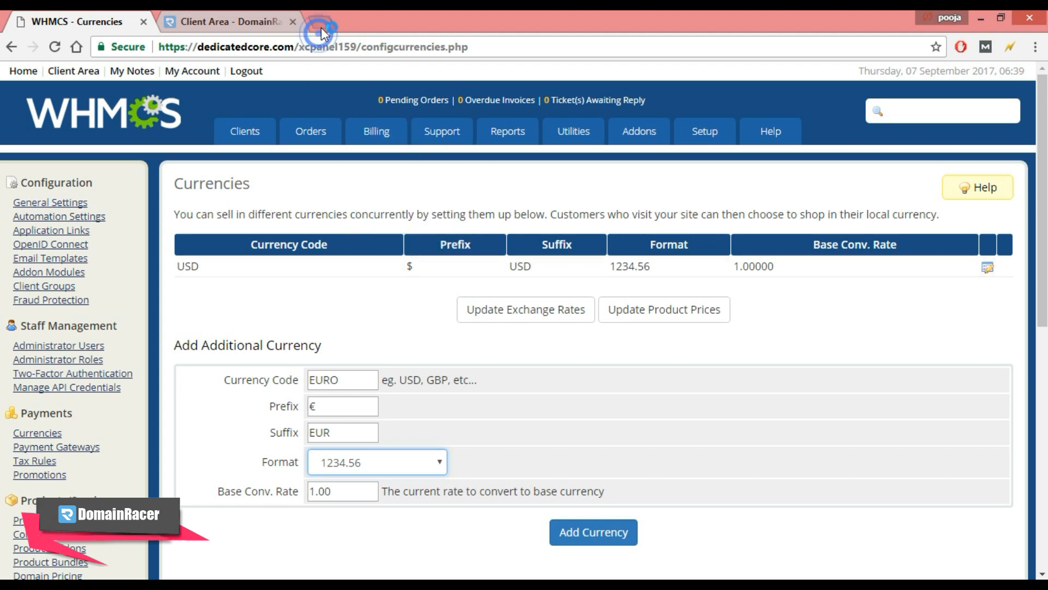
Open a new Chrome tab on Google for a search
click(321, 32)
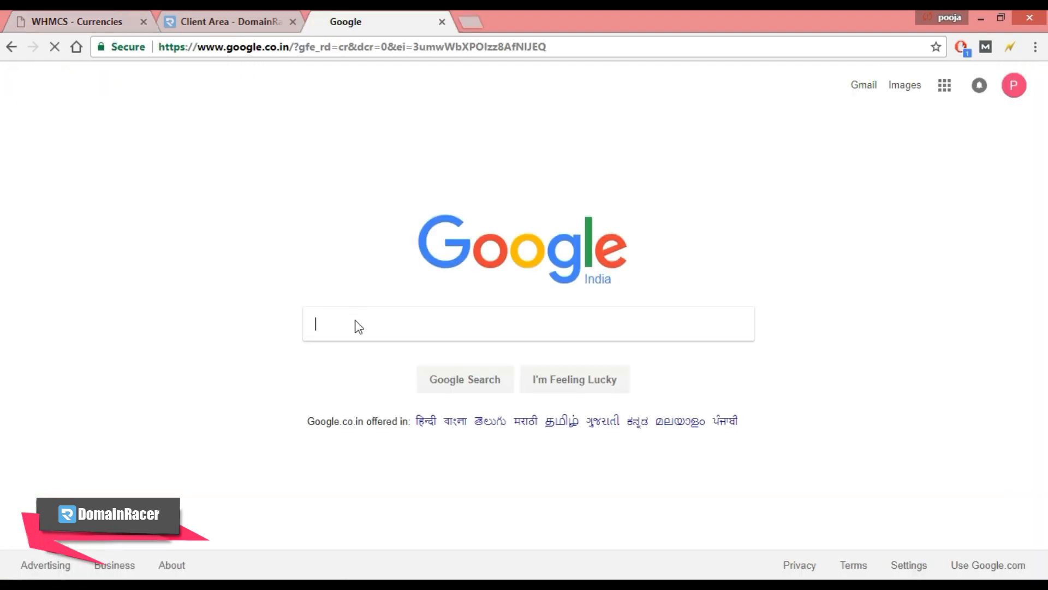
Search Google for the USD to euro exchange rate
text(usd to)
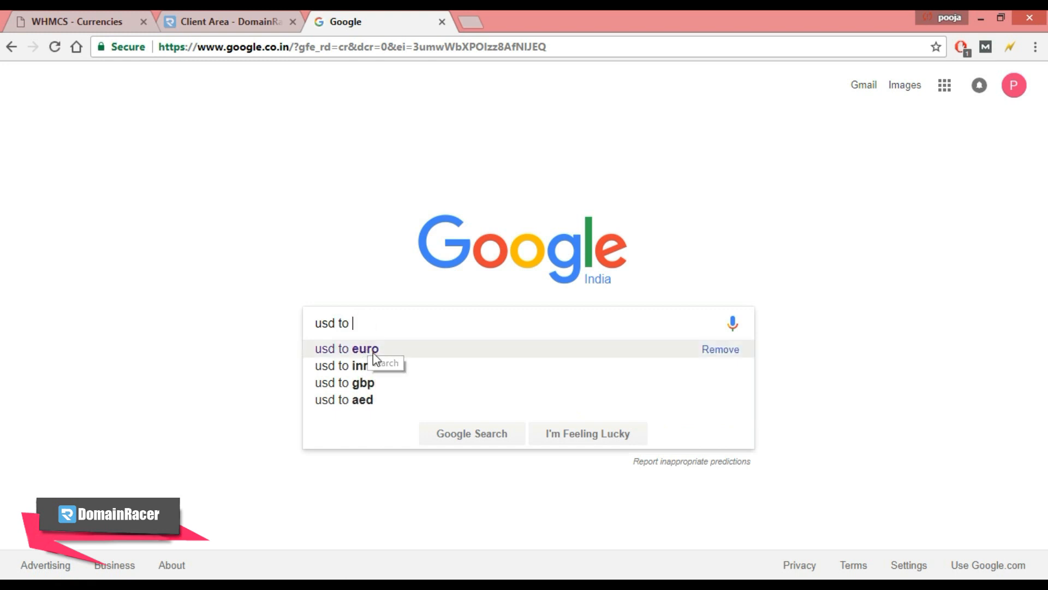
click(346, 348)
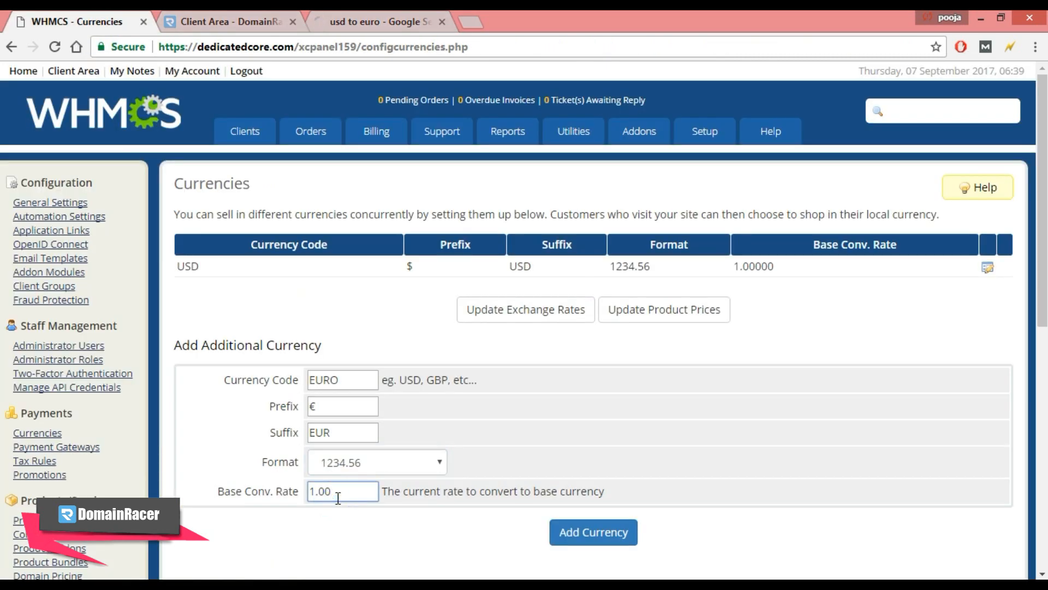
Set the EURO base conversion rate to 0.84 and add the currency
text(0)
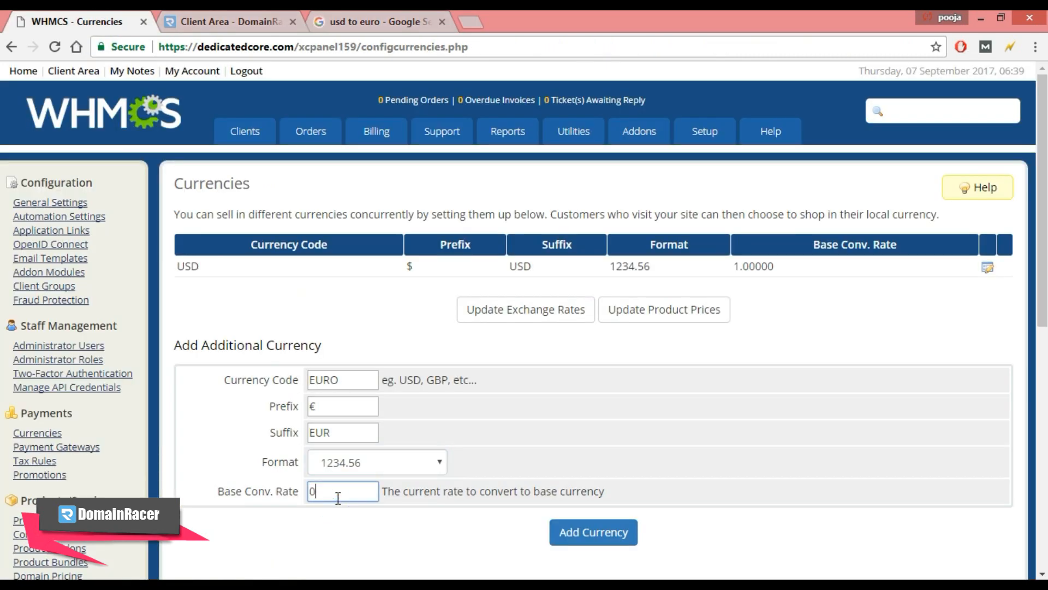
text(.84)
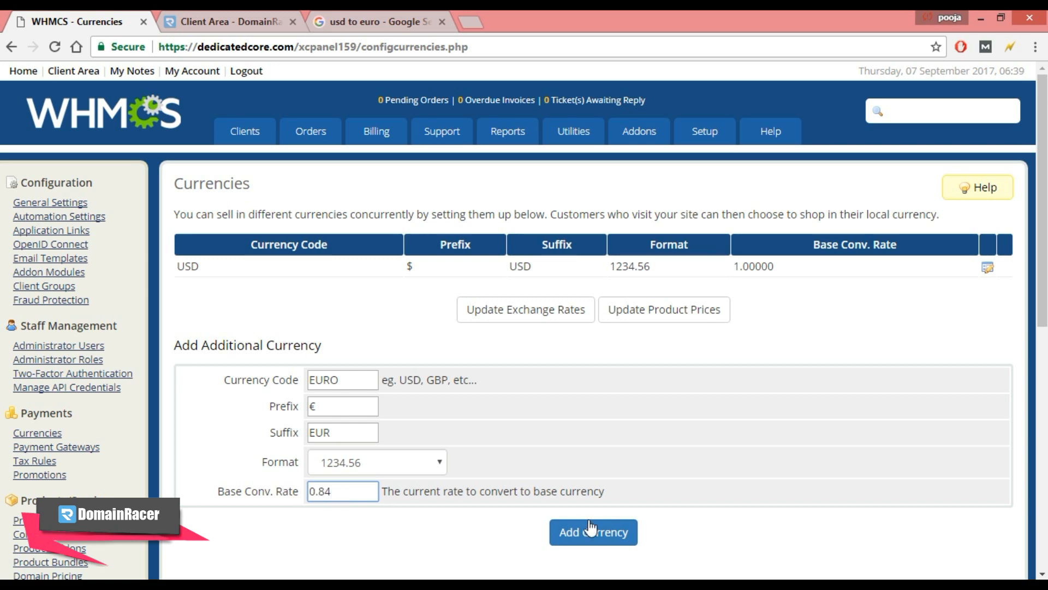
click(593, 532)
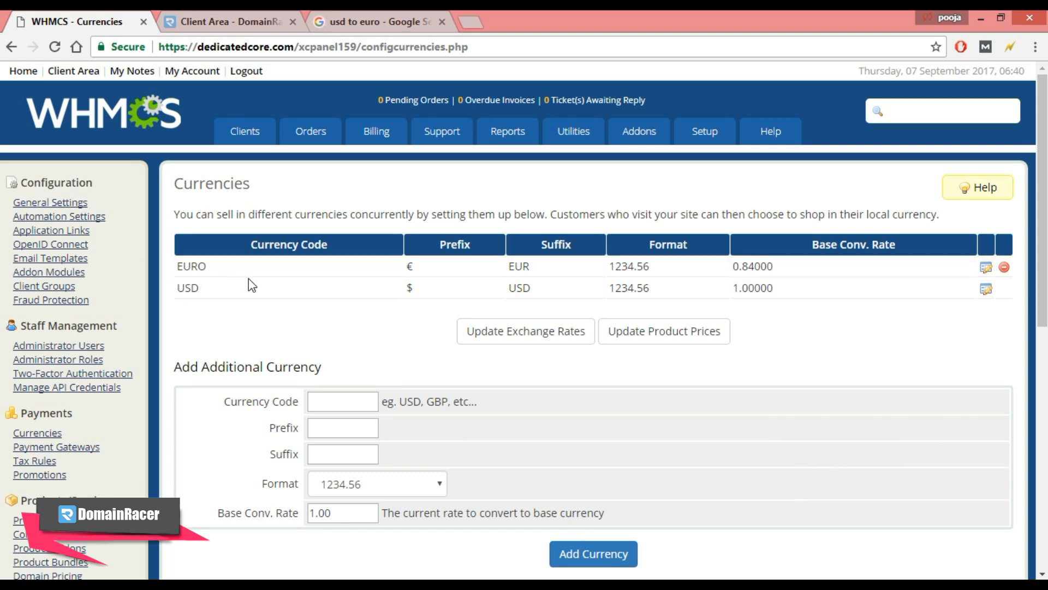
click(703, 131)
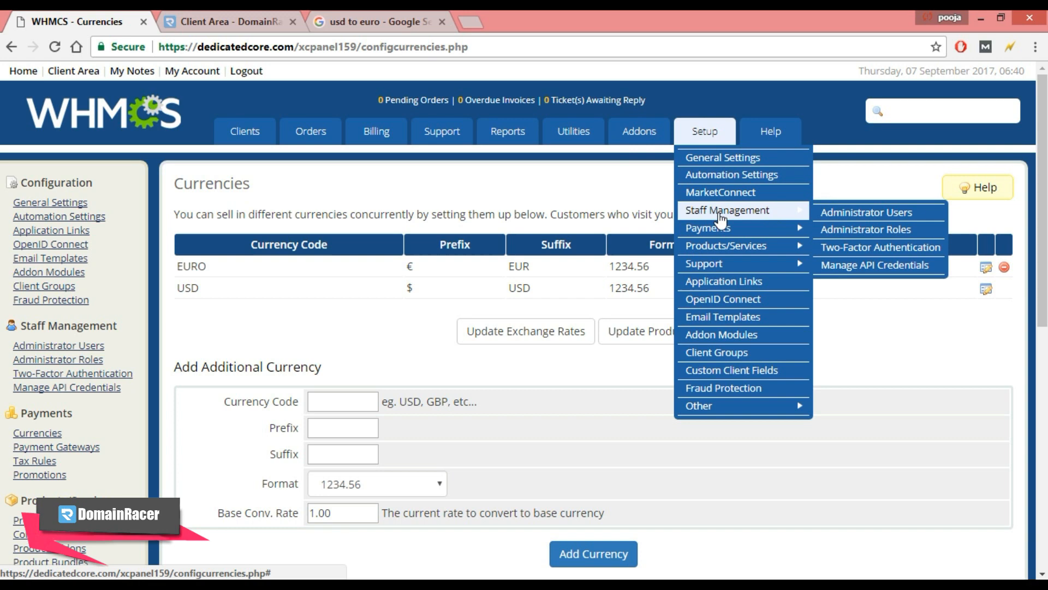
mouse_move(707, 227)
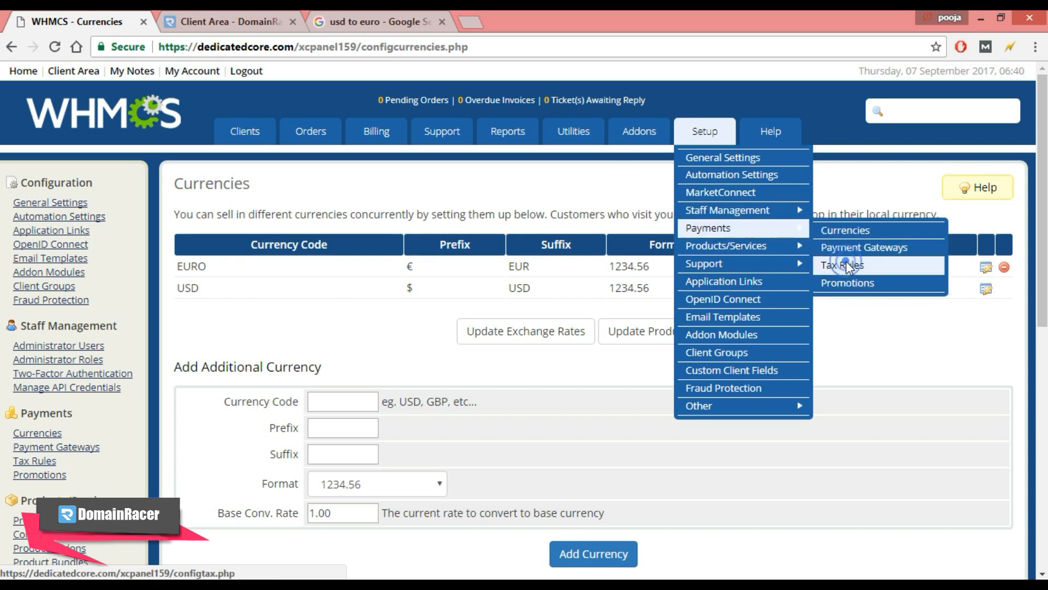
On Tax Rules, enable tax, exclude late fees, tax custom invoices, and tick compound tax
click(840, 264)
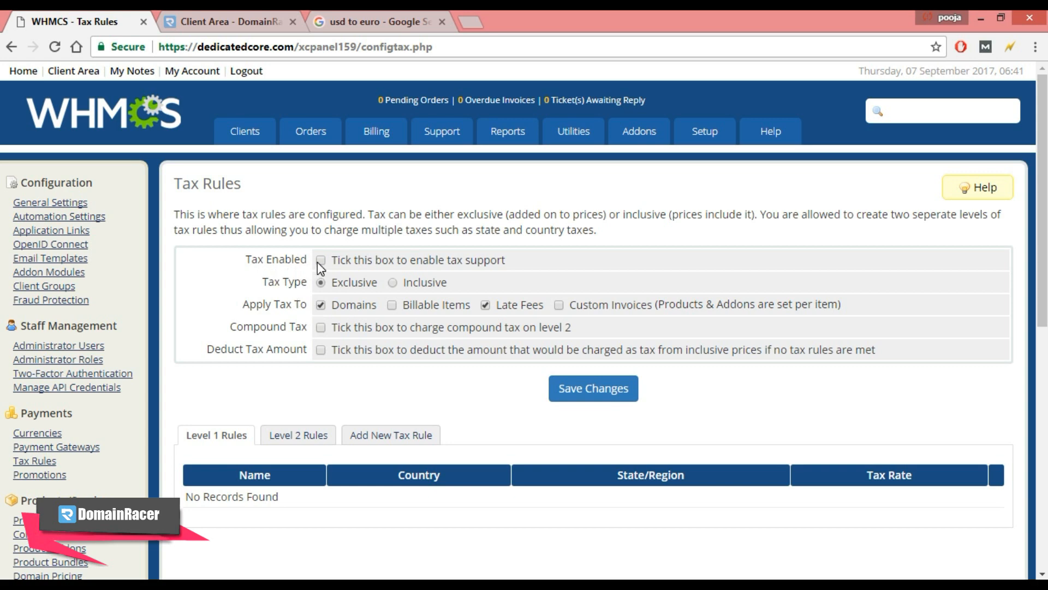
click(321, 259)
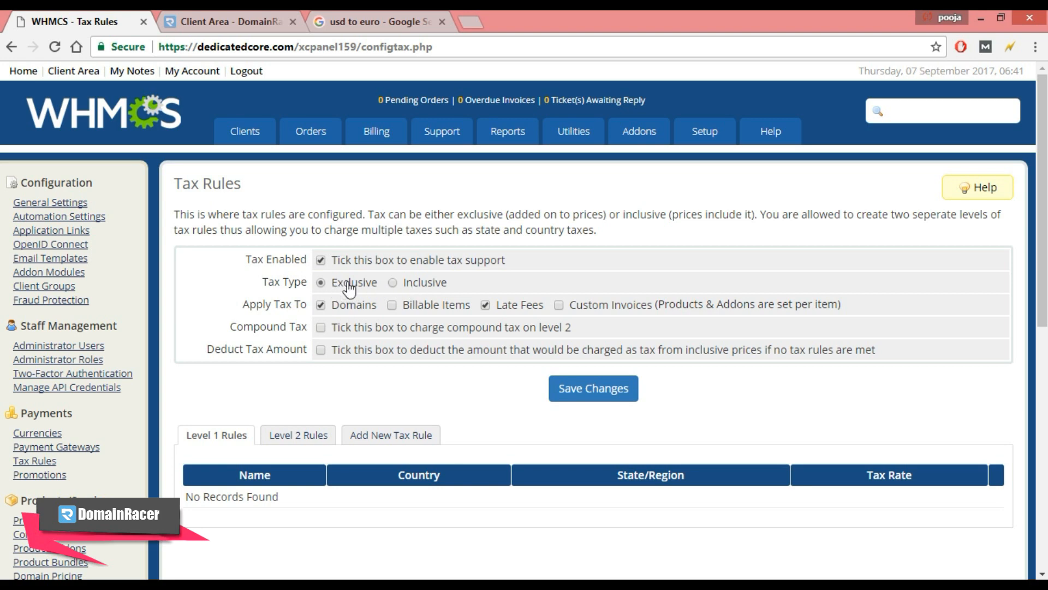
mouse_move(282, 287)
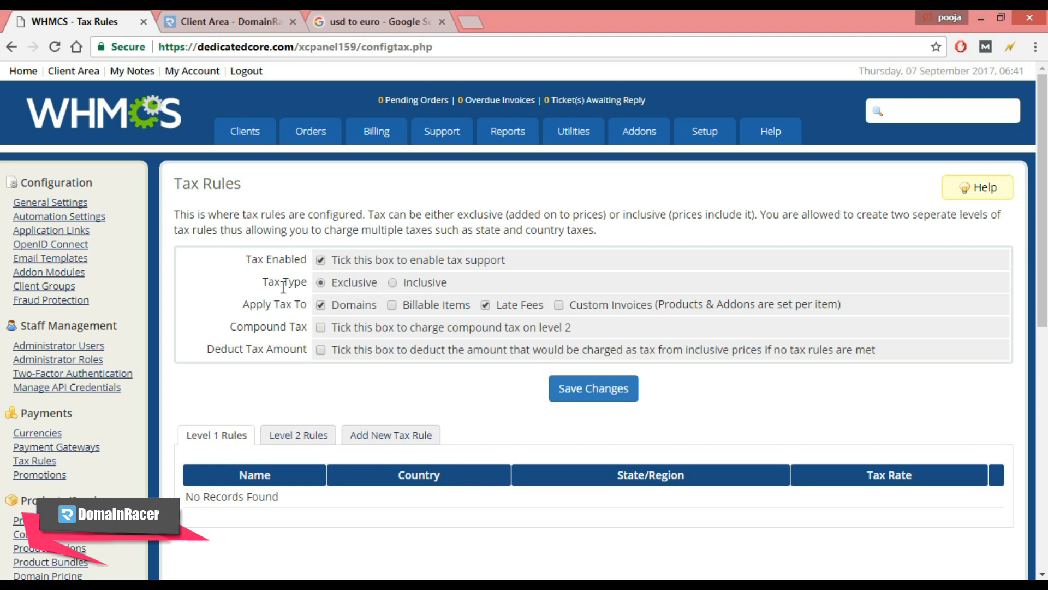
mouse_move(307, 309)
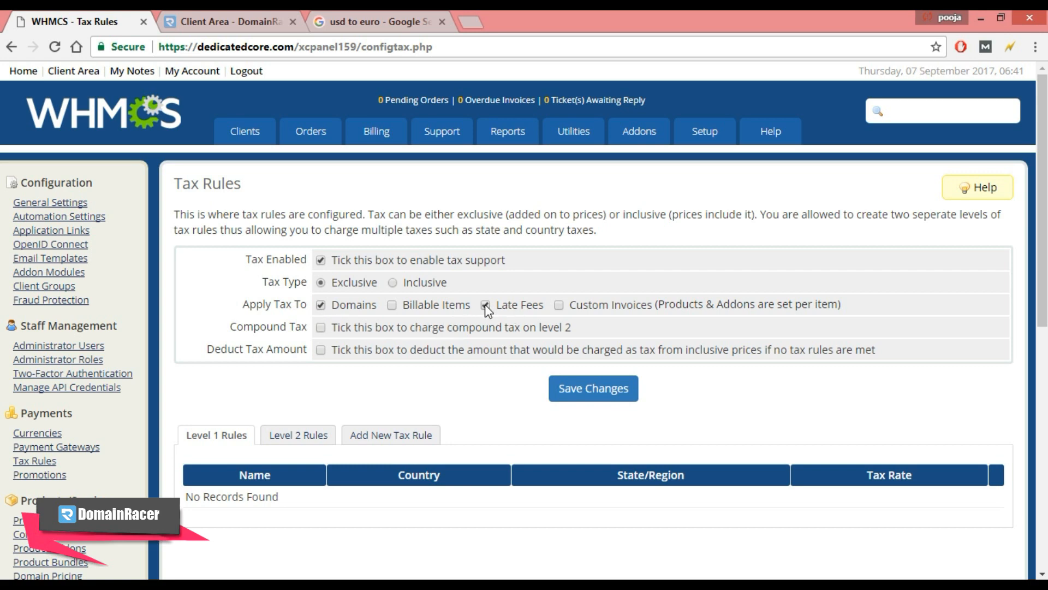
click(485, 304)
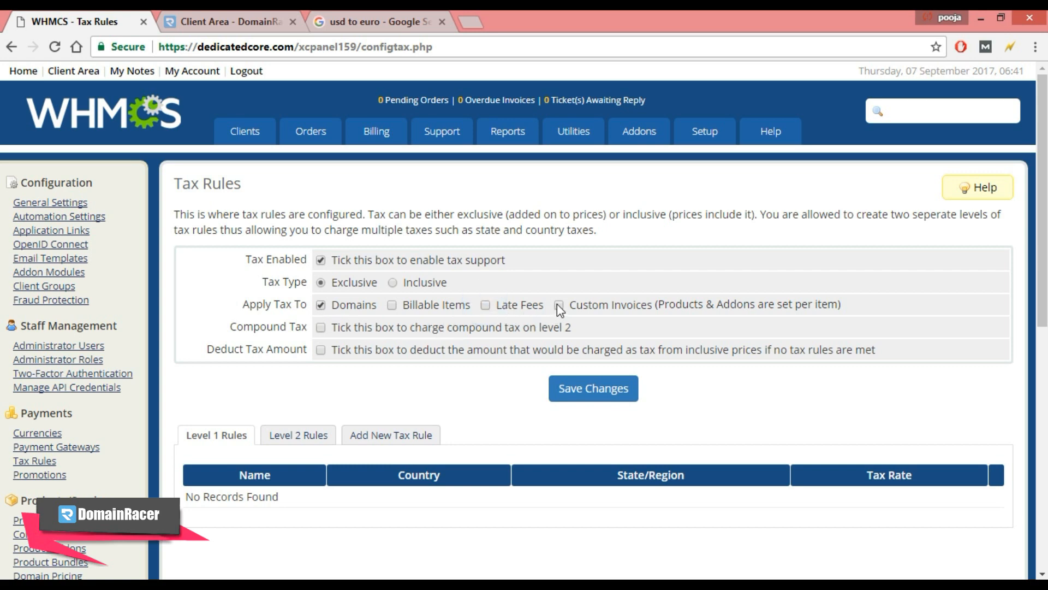
click(553, 304)
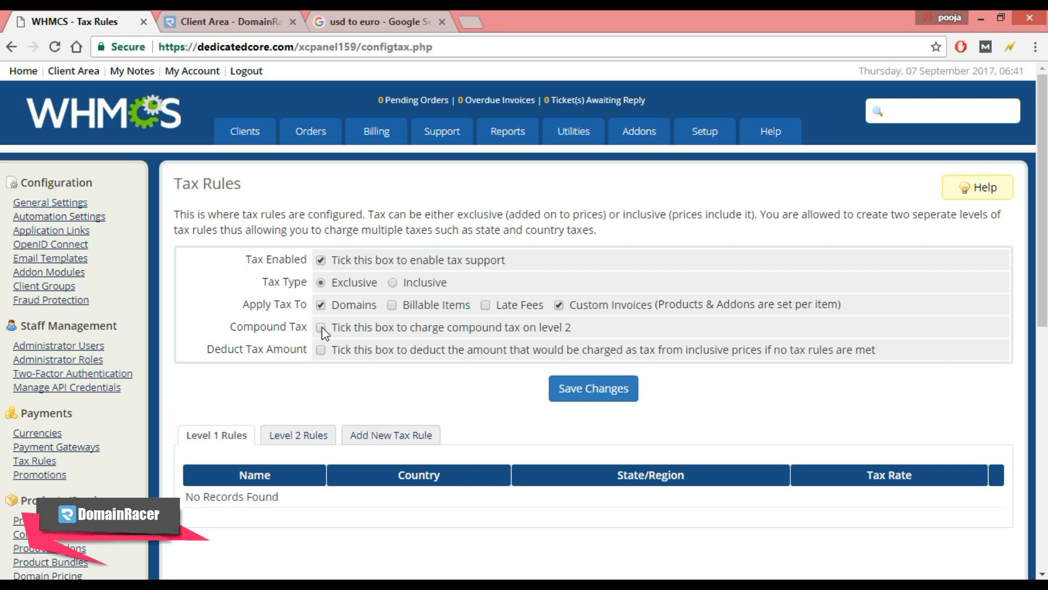
click(321, 327)
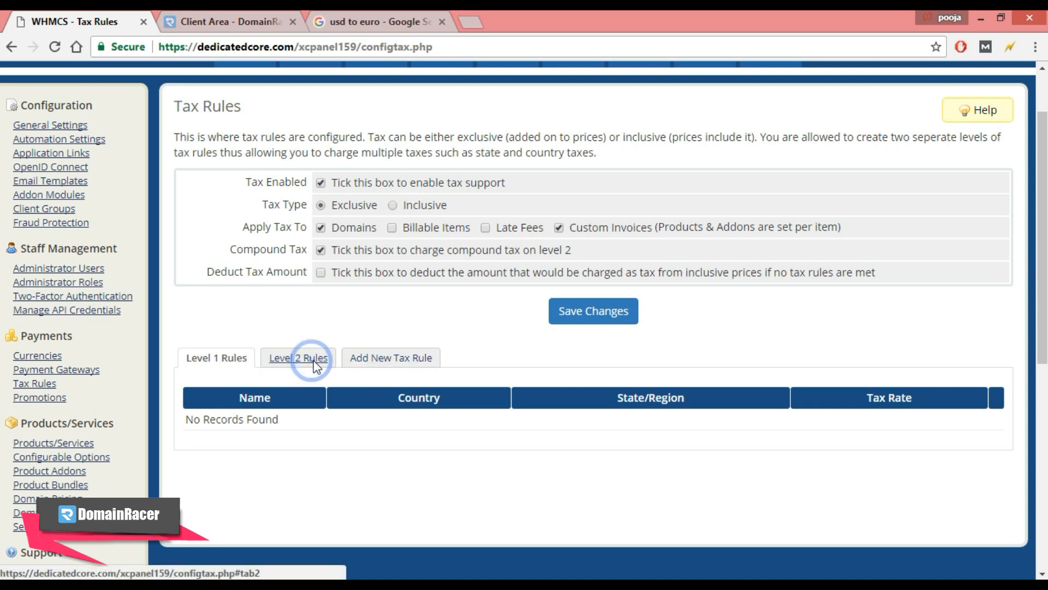
Start a new level 1 tax rule named 'india'
click(390, 357)
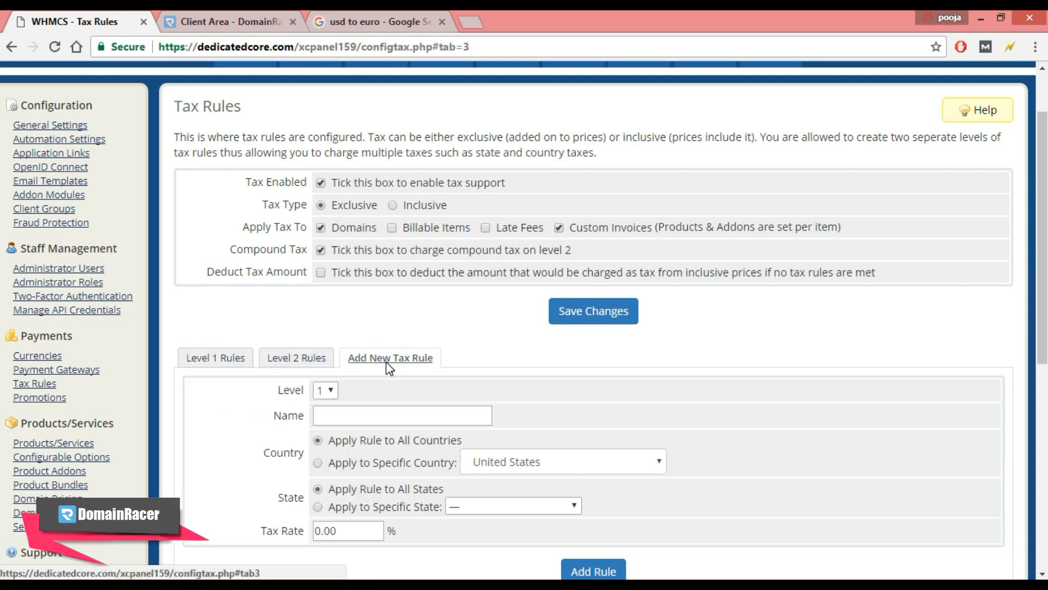
scroll(down, 3)
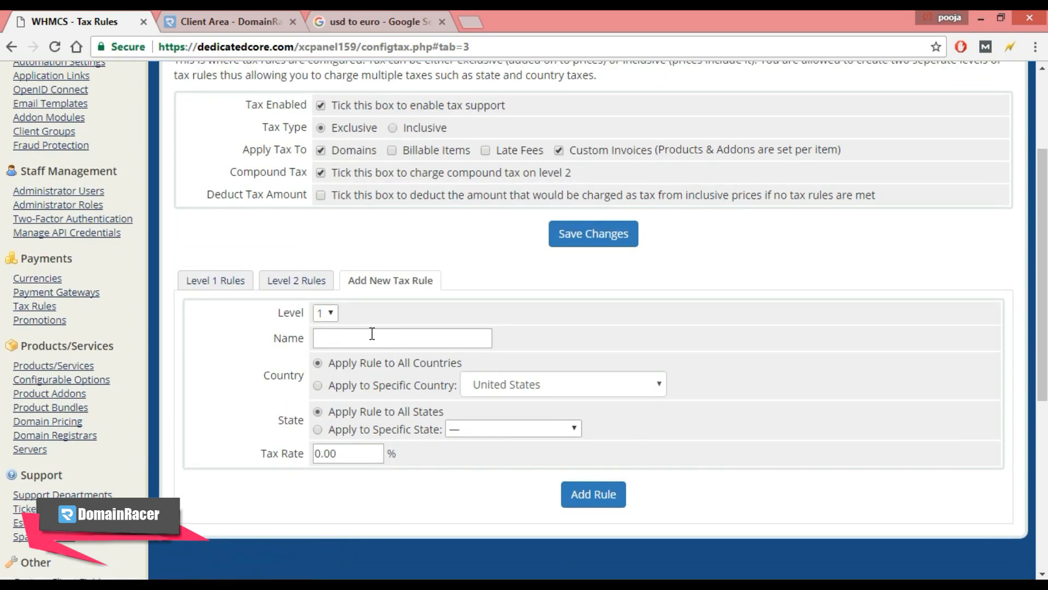
click(325, 312)
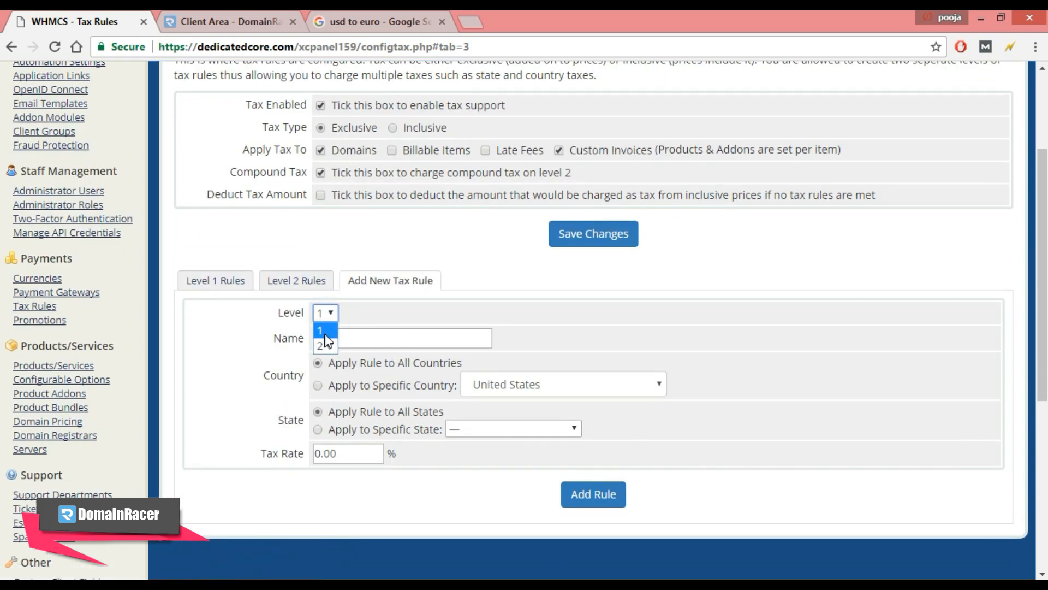
click(325, 328)
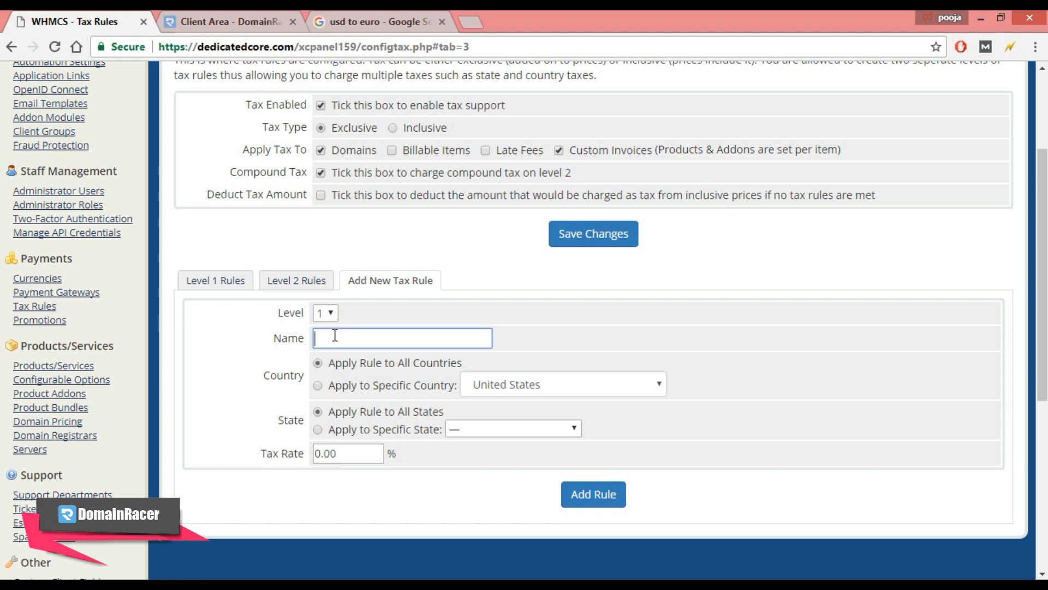
text(i)
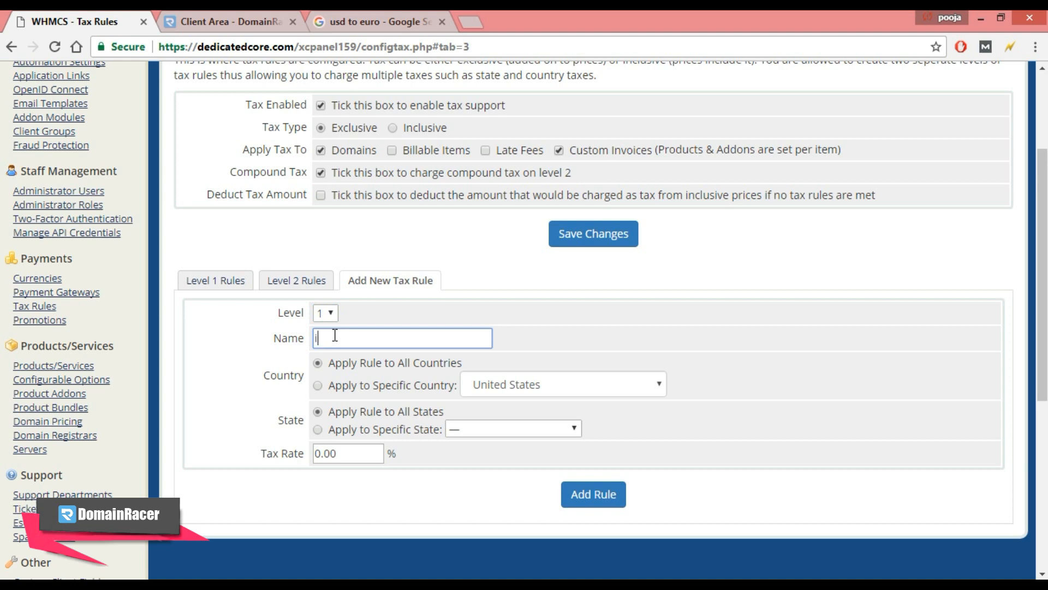
text(india)
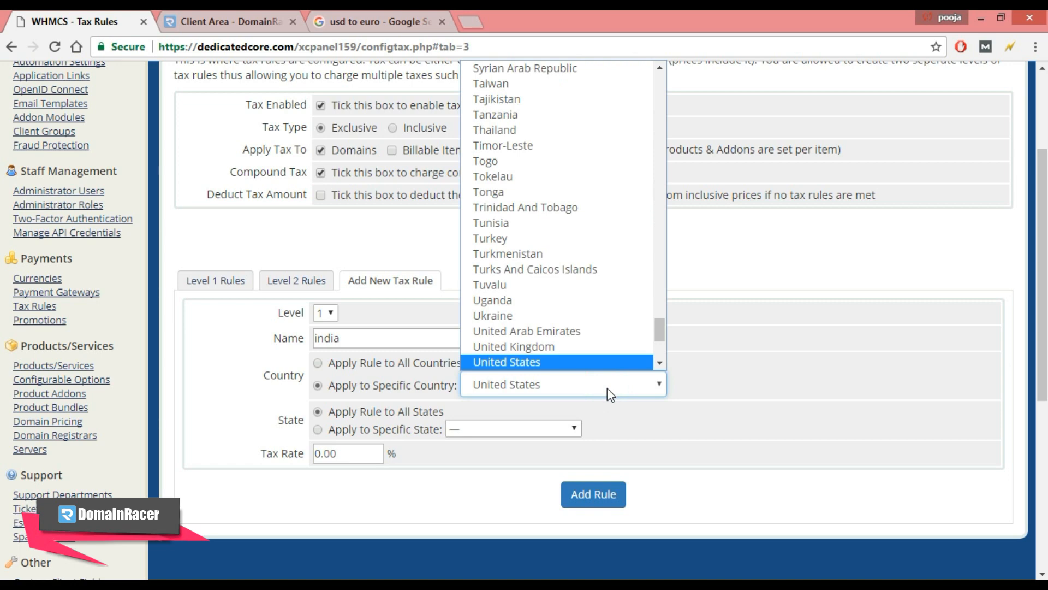
Apply the rule to India at an 18% tax rate and add it
click(505, 384)
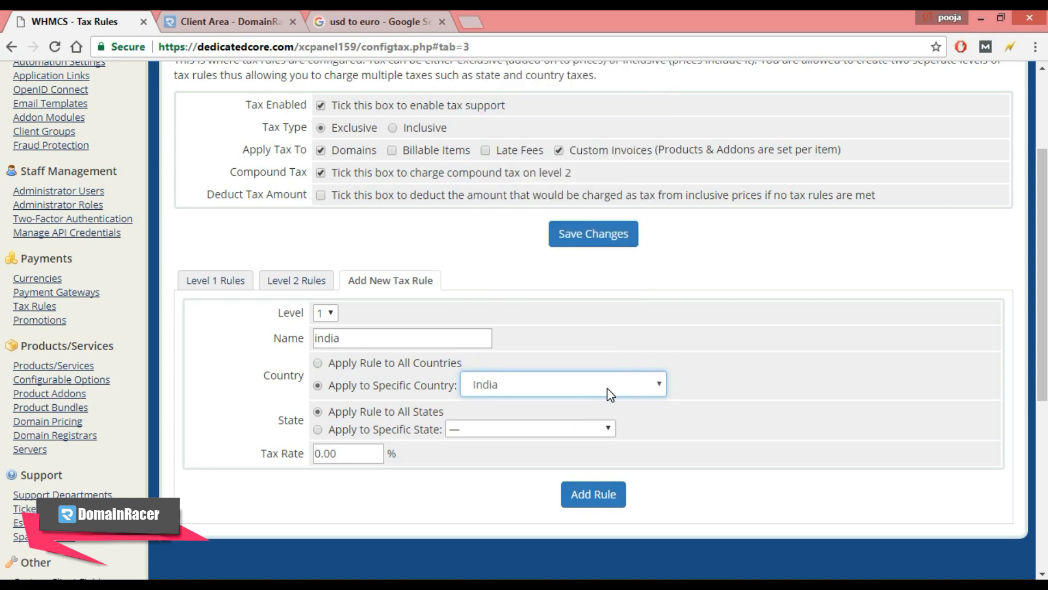
mouse_move(398, 428)
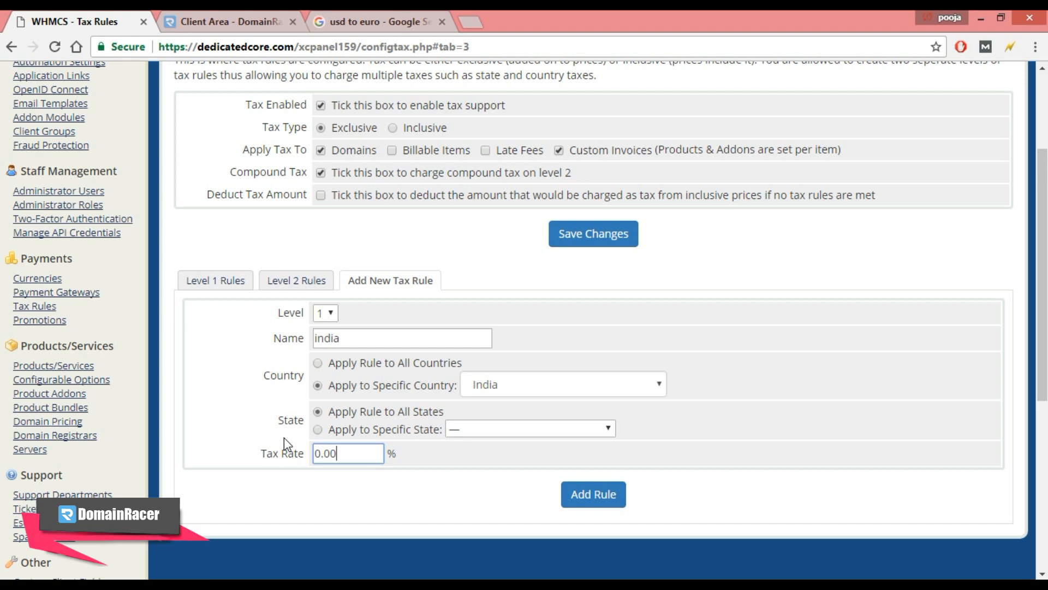
click(347, 452)
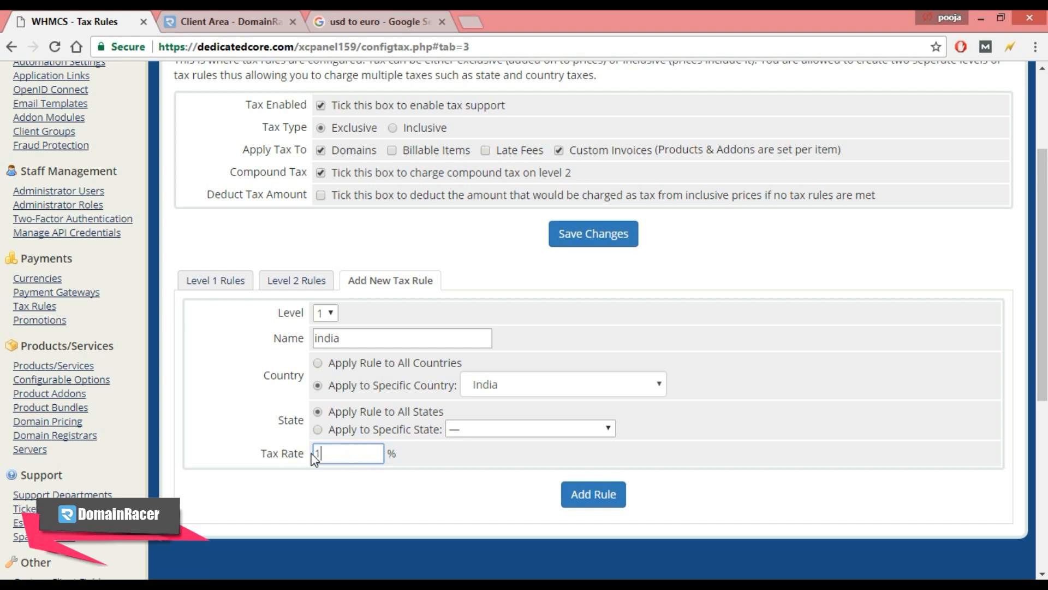
text(18)
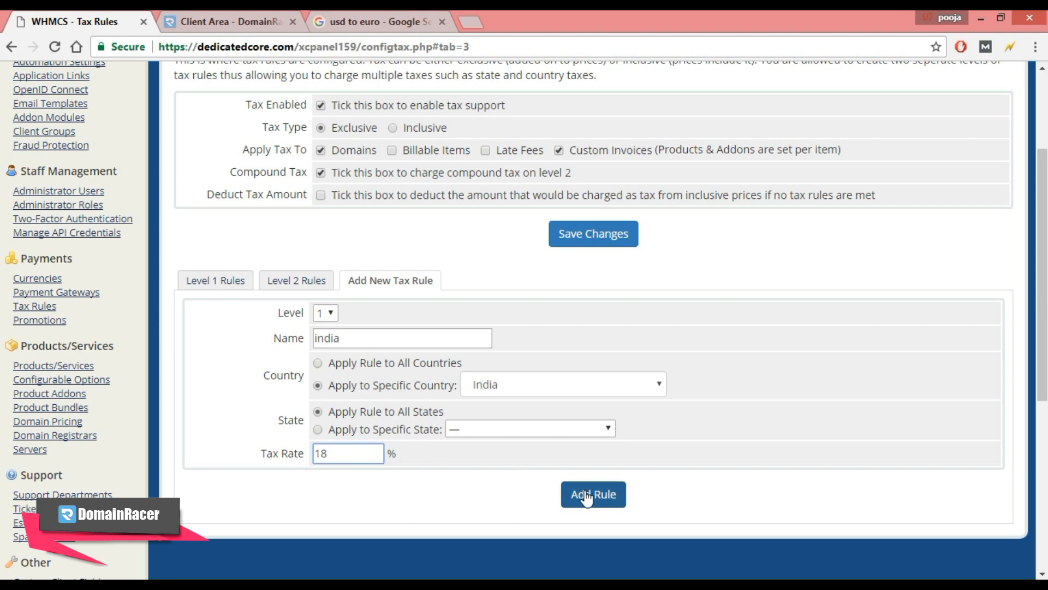
click(592, 495)
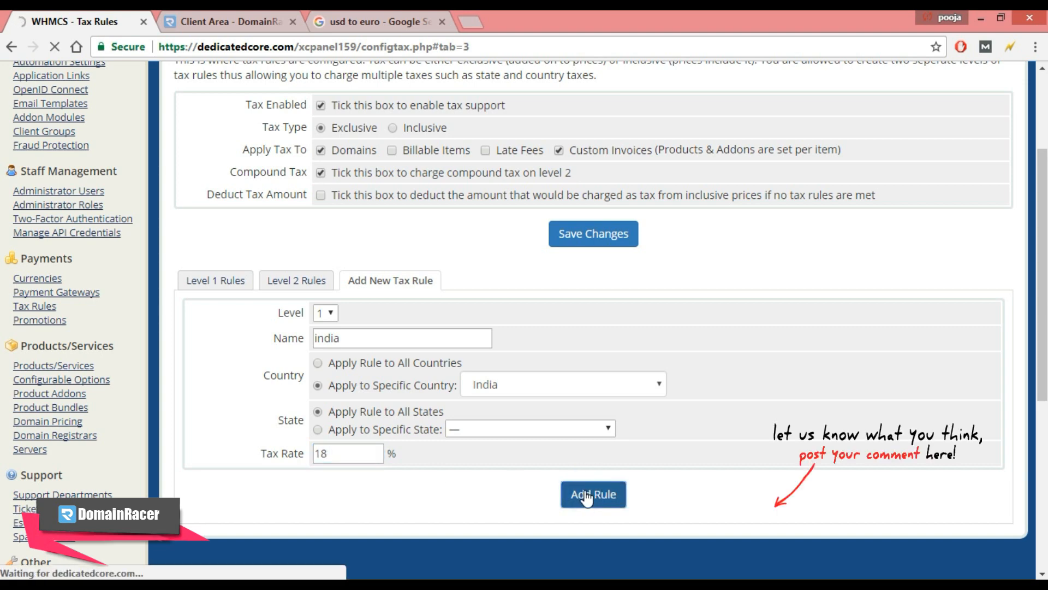
click(592, 494)
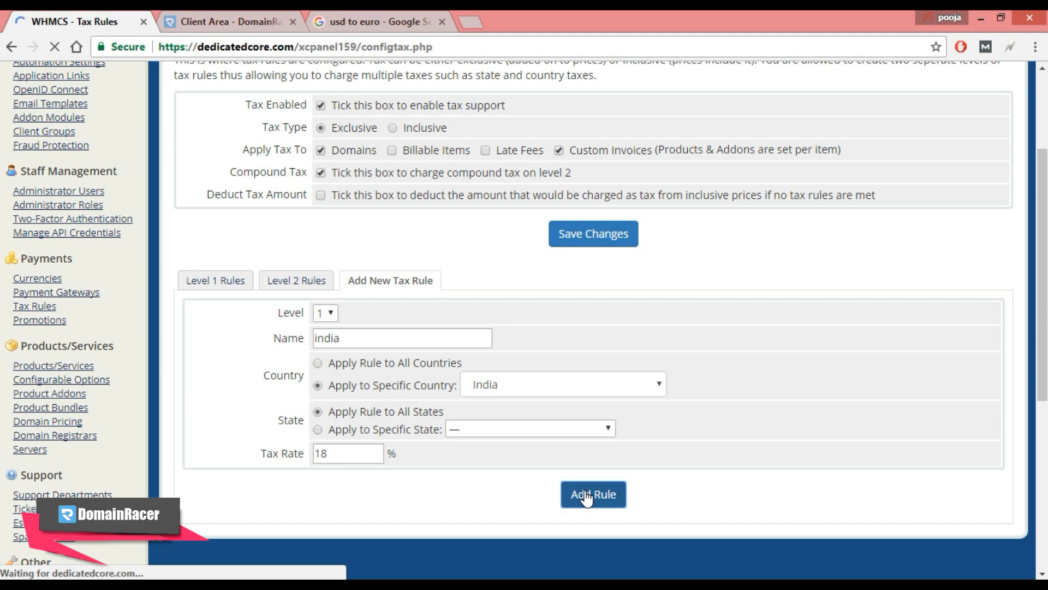
click(592, 495)
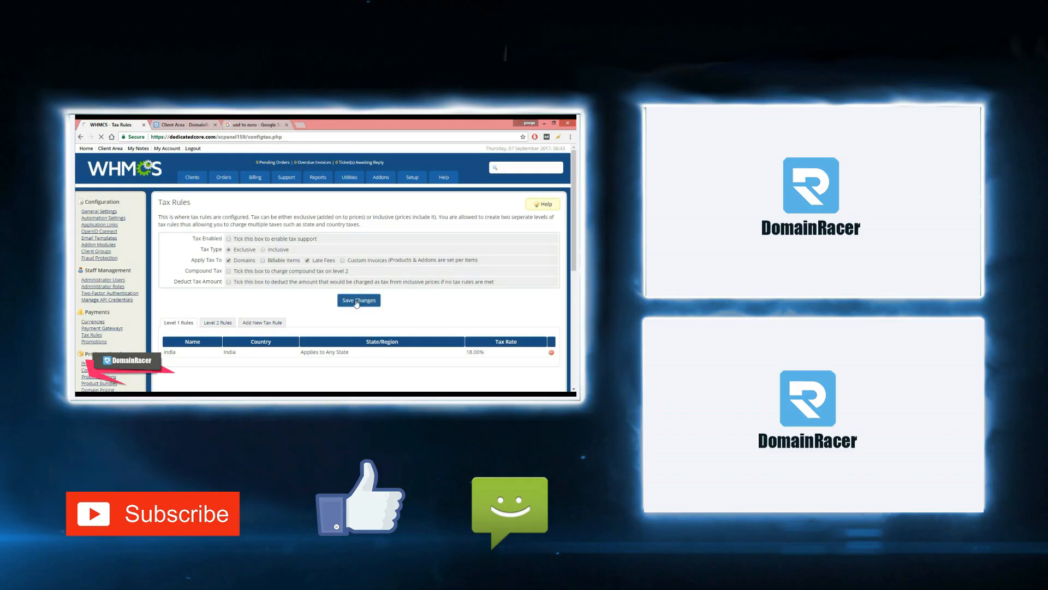
Save the tax settings changes on the Tax Rules page
click(358, 301)
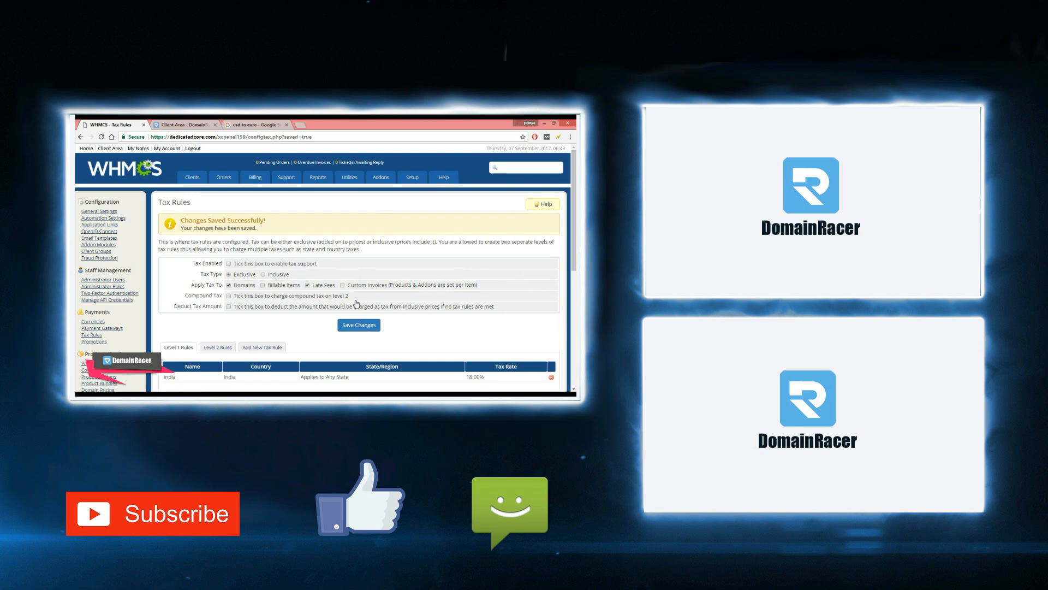